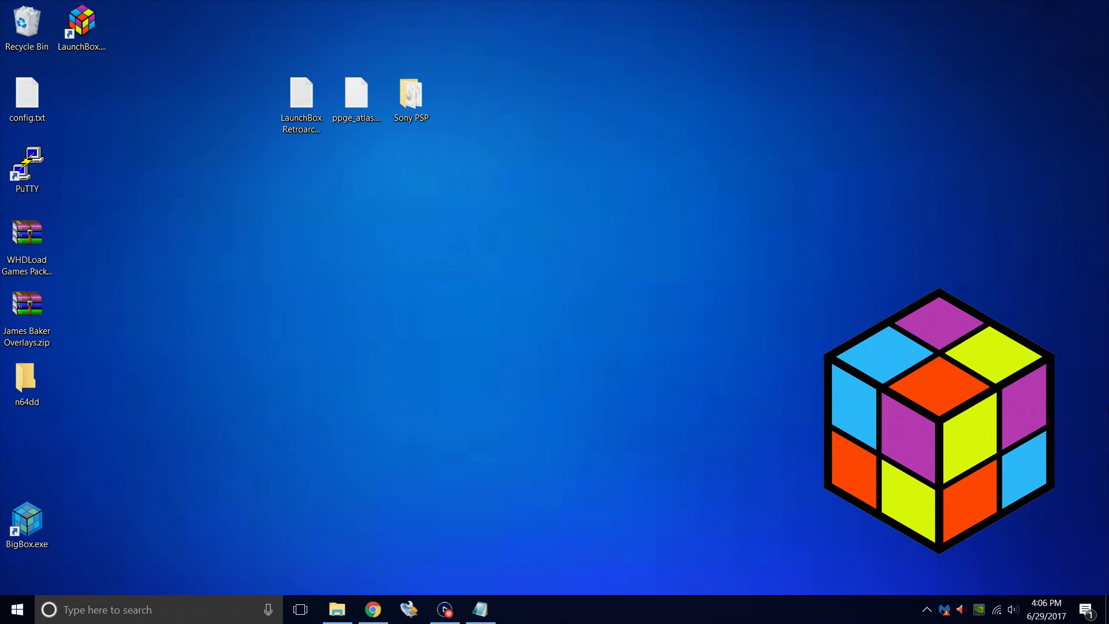
pyautogui.moveTo(464, 114)
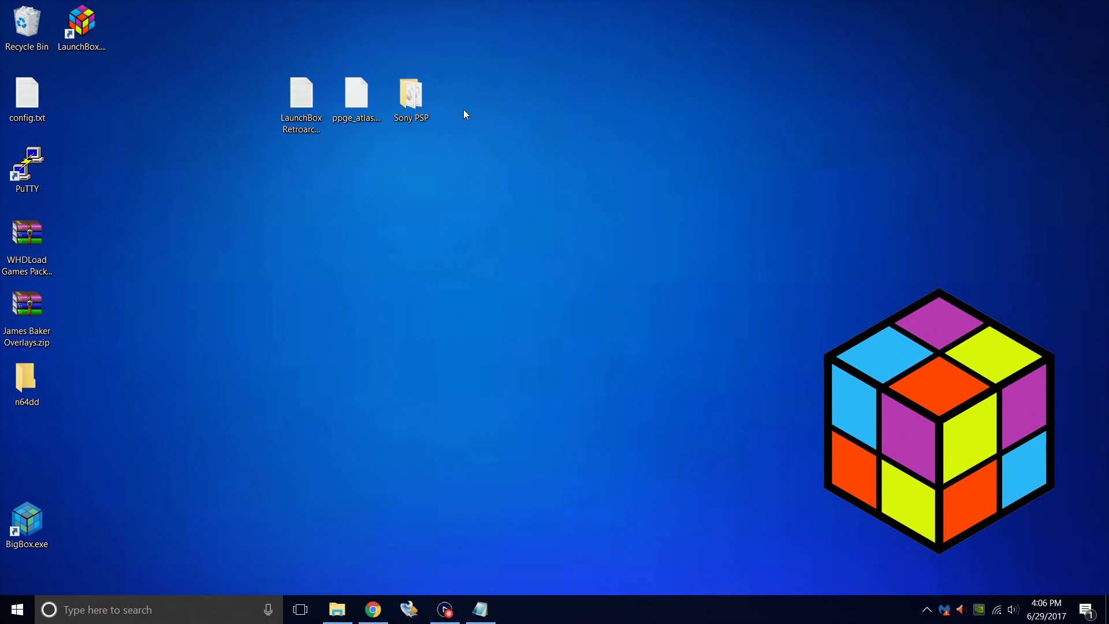
pyautogui.moveTo(418, 131)
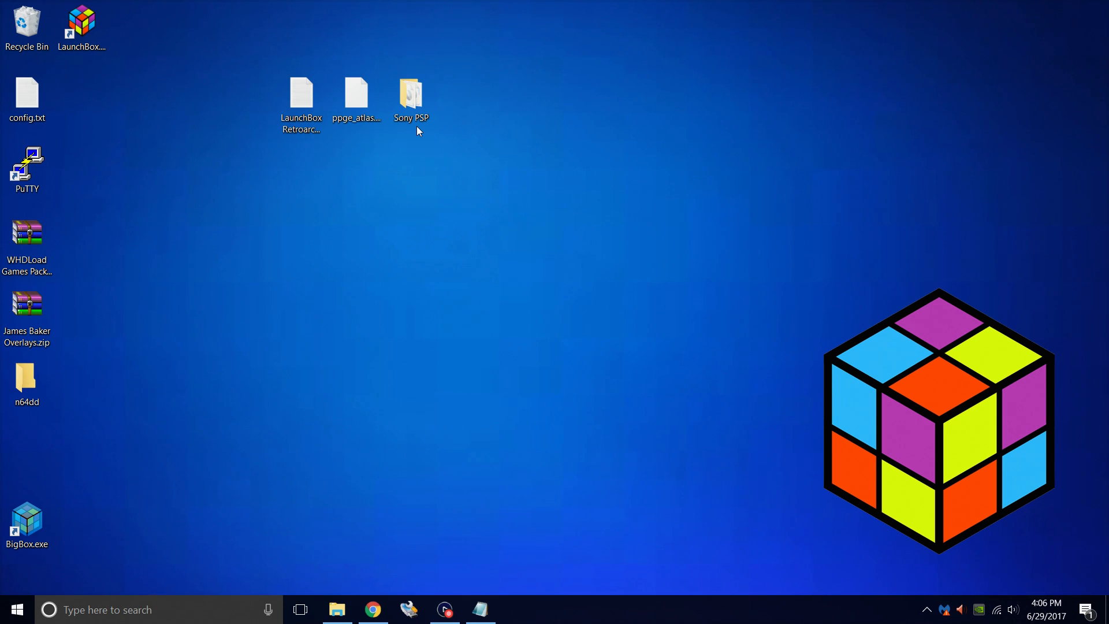
pyautogui.moveTo(630, 215)
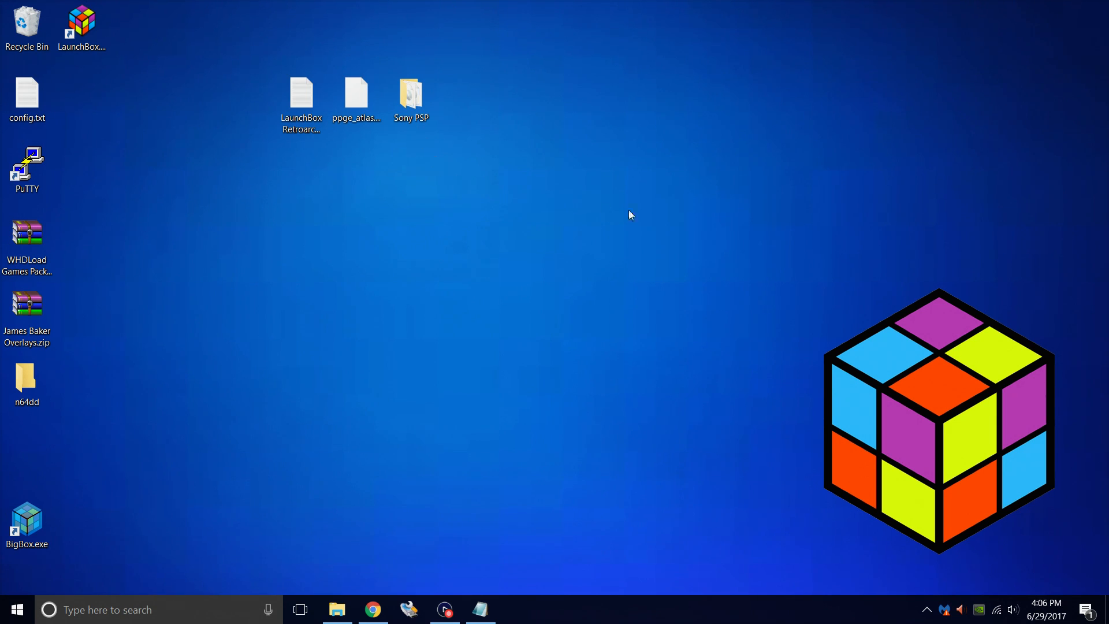
pyautogui.moveTo(641, 296)
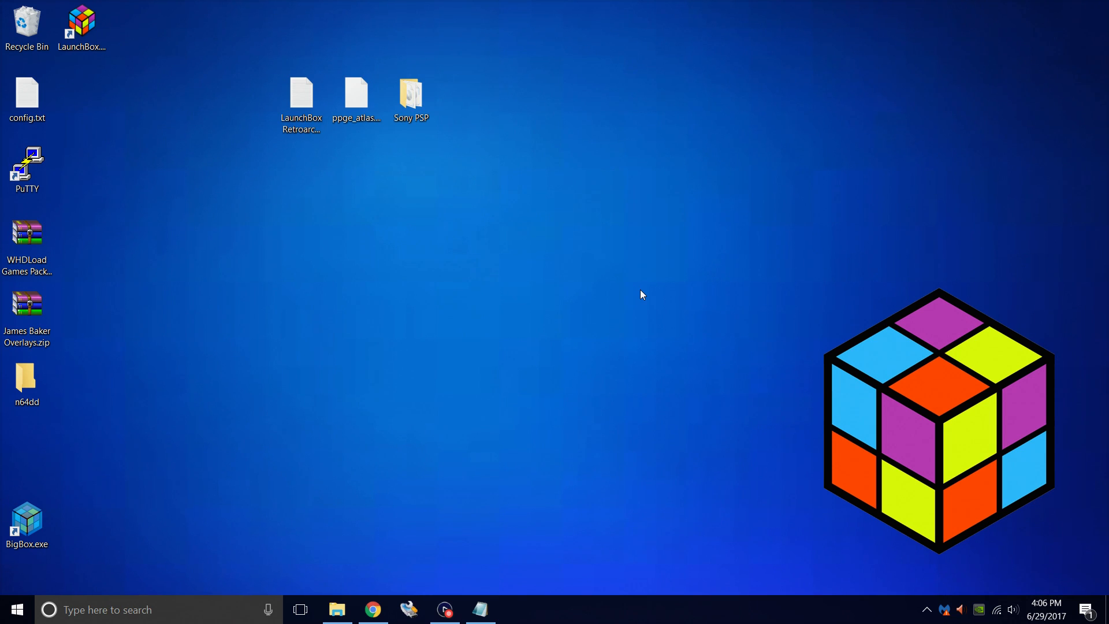
# Review the PSP core parameters in the desktop note, then browse into the Sony PSP games folder.
pyautogui.doubleClick(301, 92)
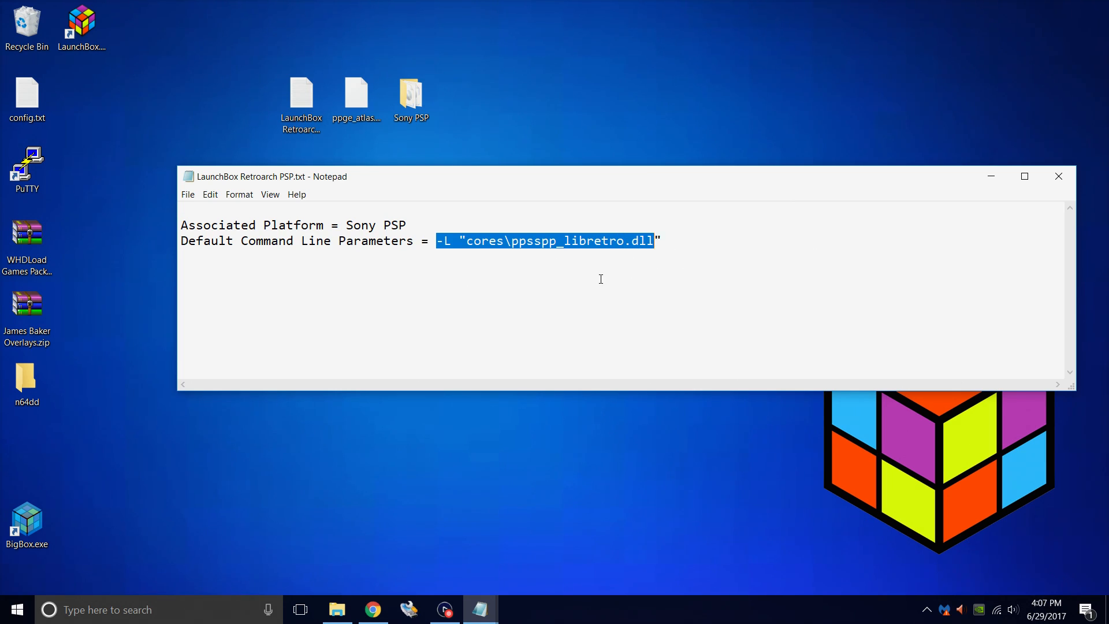
pyautogui.click(601, 240)
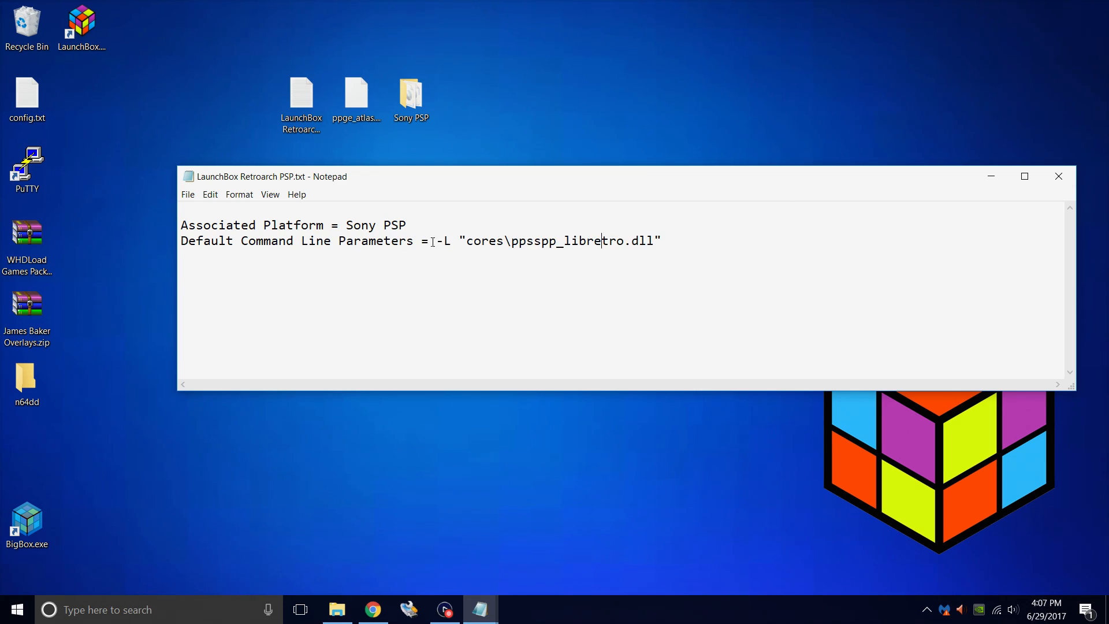
pyautogui.moveTo(437, 240); pyautogui.dragTo(661, 240)
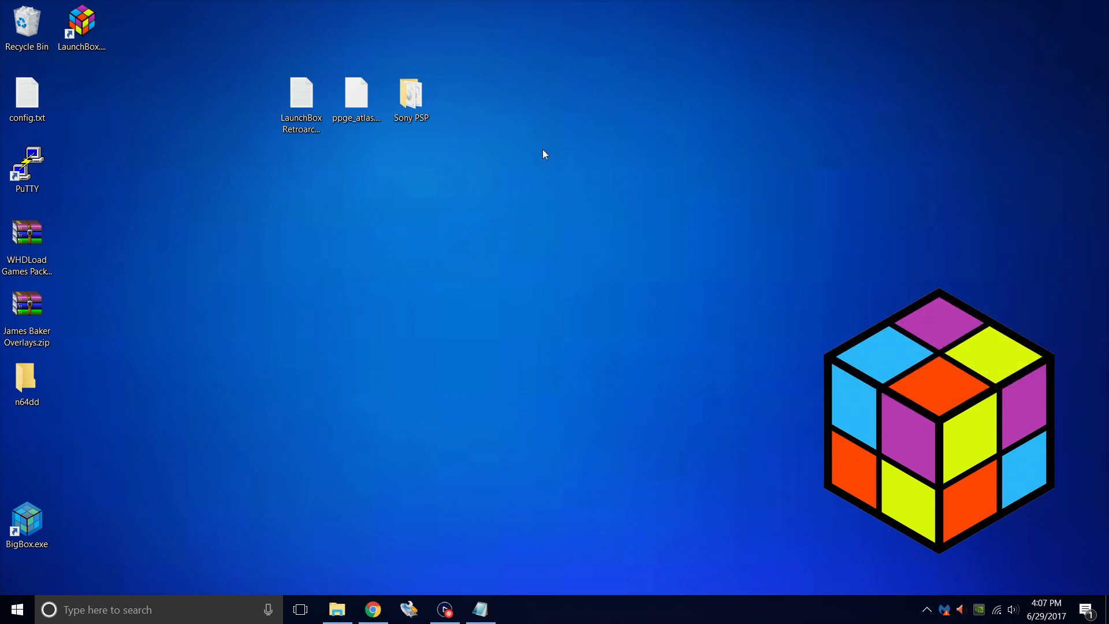
pyautogui.click(300, 95)
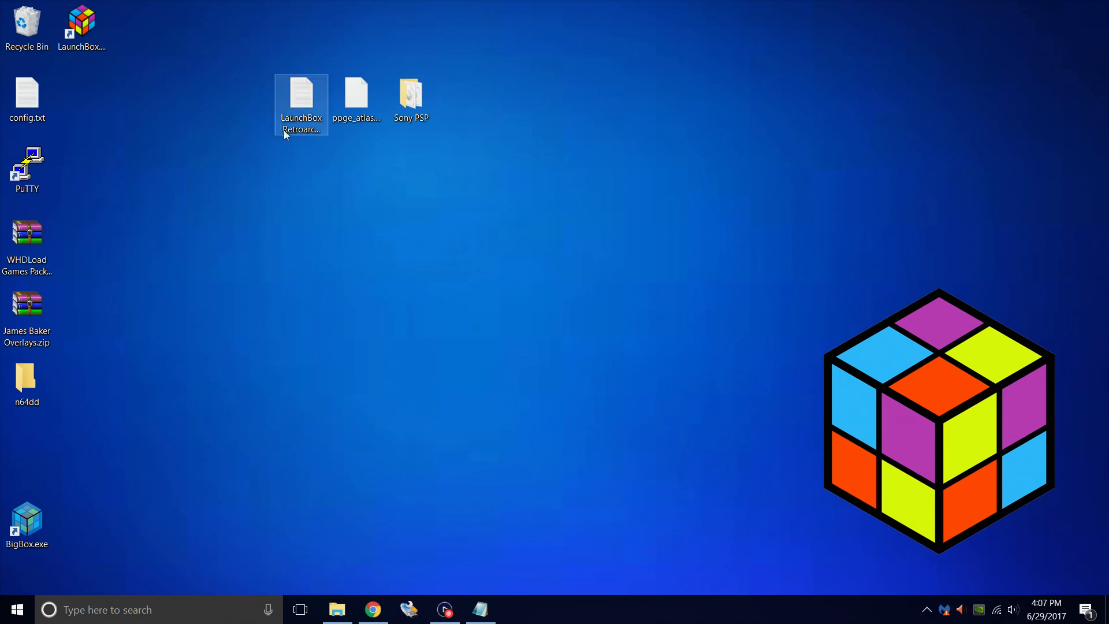
pyautogui.click(356, 98)
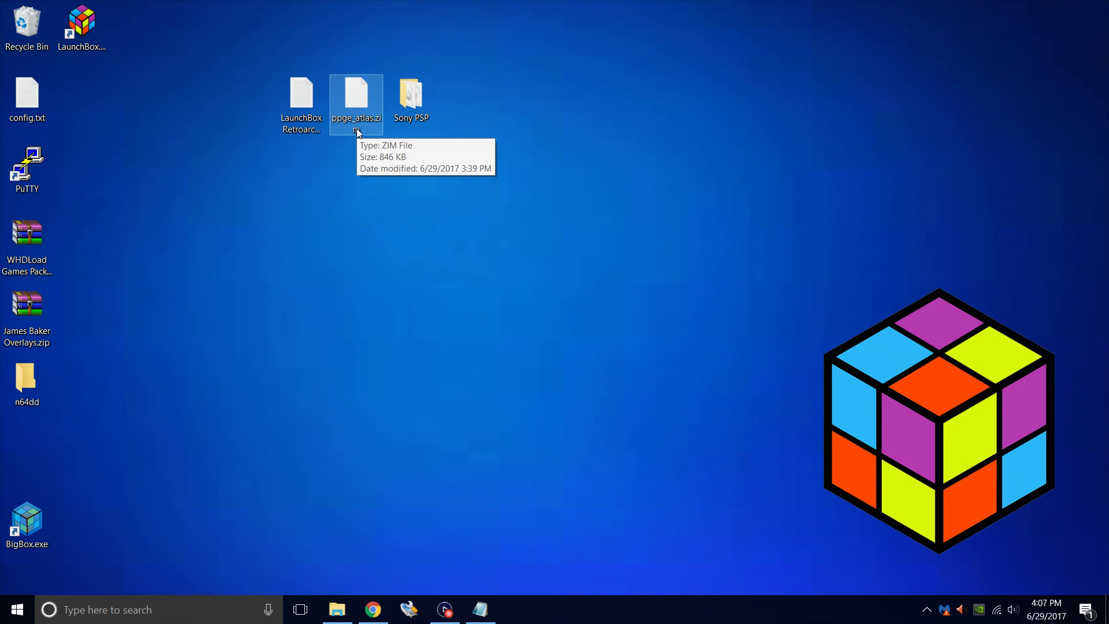
pyautogui.moveTo(372, 610)
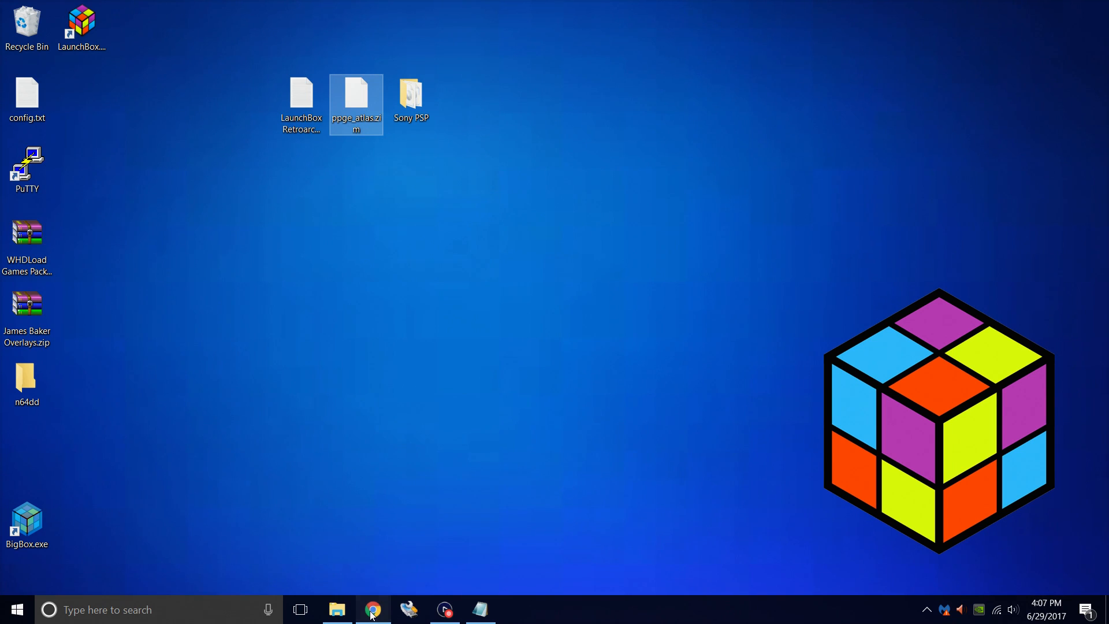
pyautogui.click(372, 609)
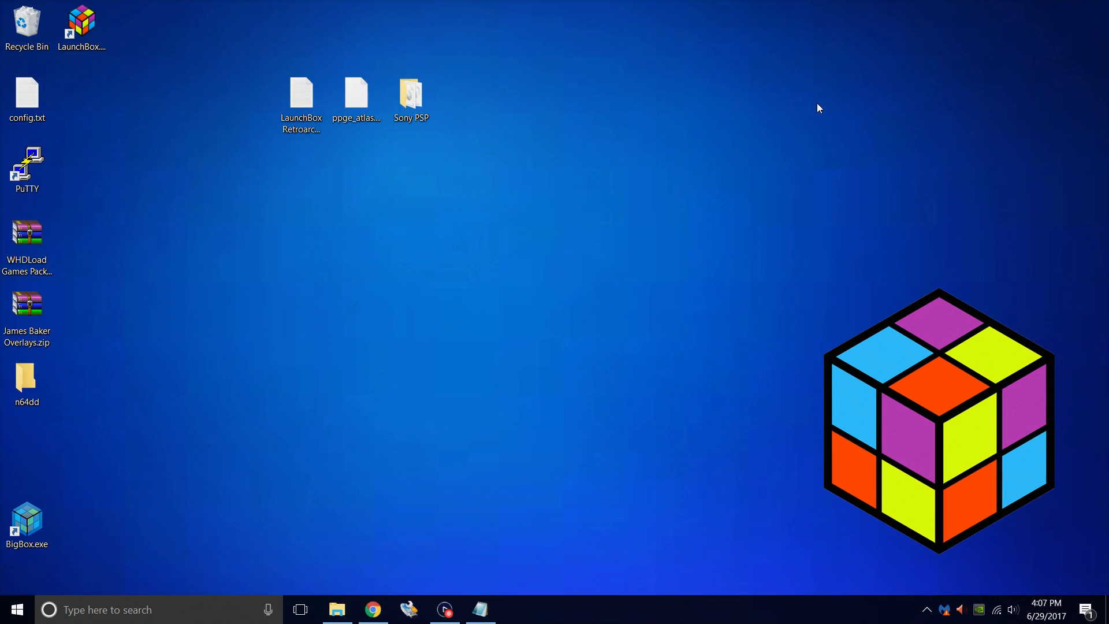
pyautogui.moveTo(582, 151)
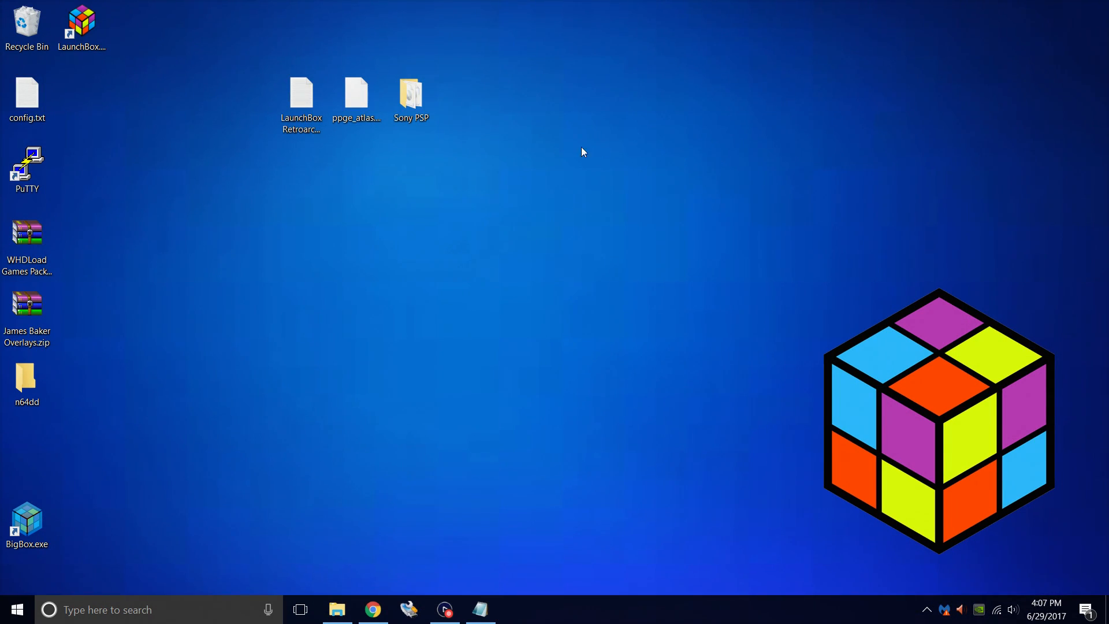
pyautogui.doubleClick(411, 92)
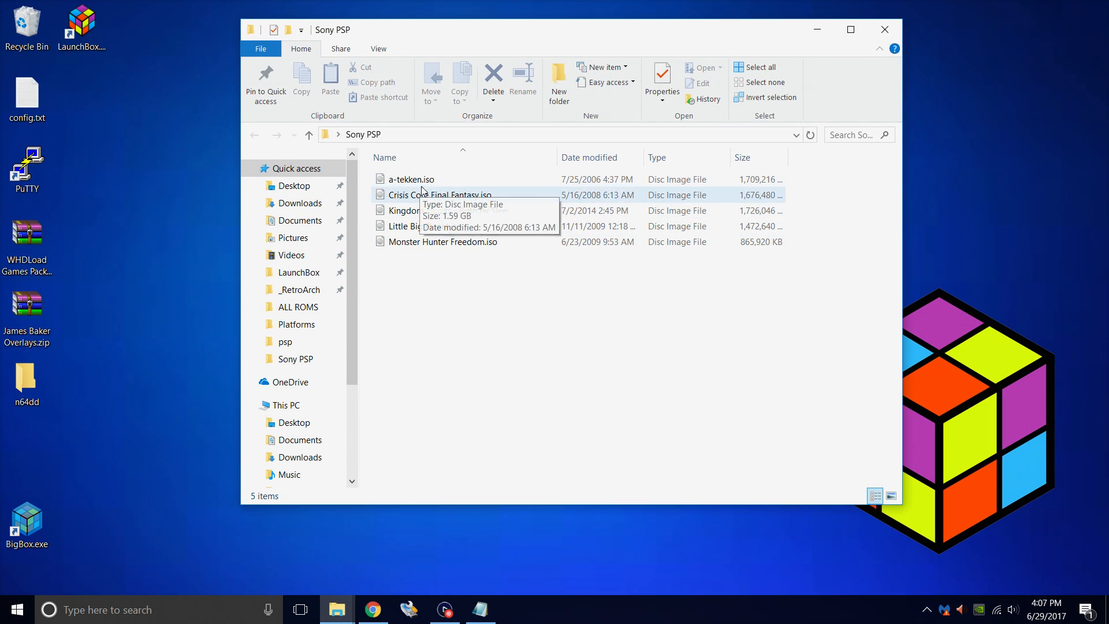
pyautogui.moveTo(439, 188)
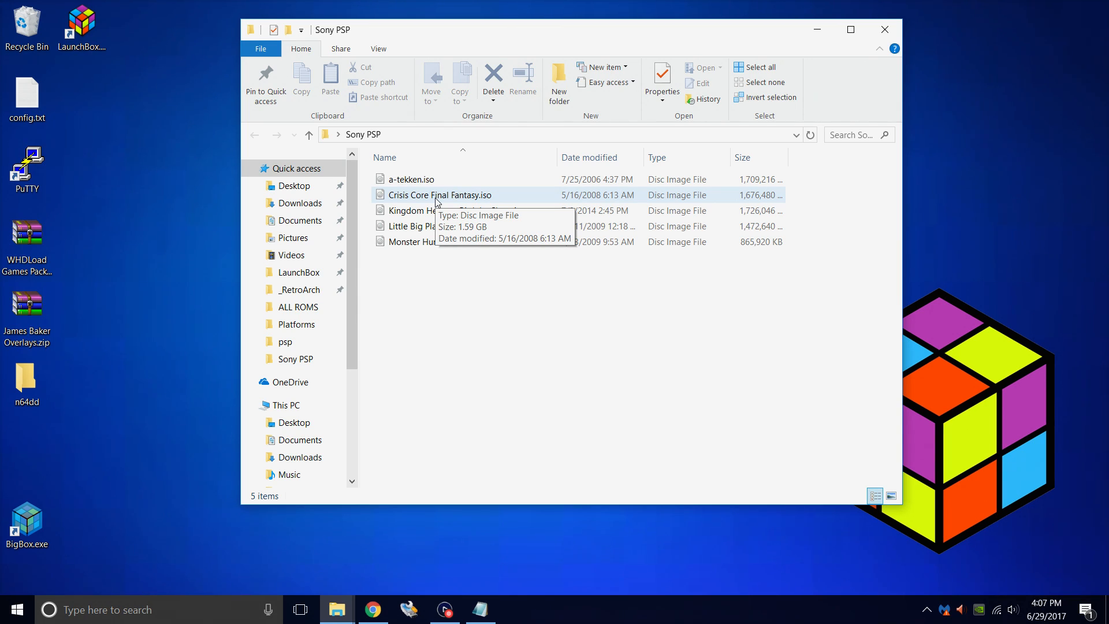
pyautogui.moveTo(818, 47)
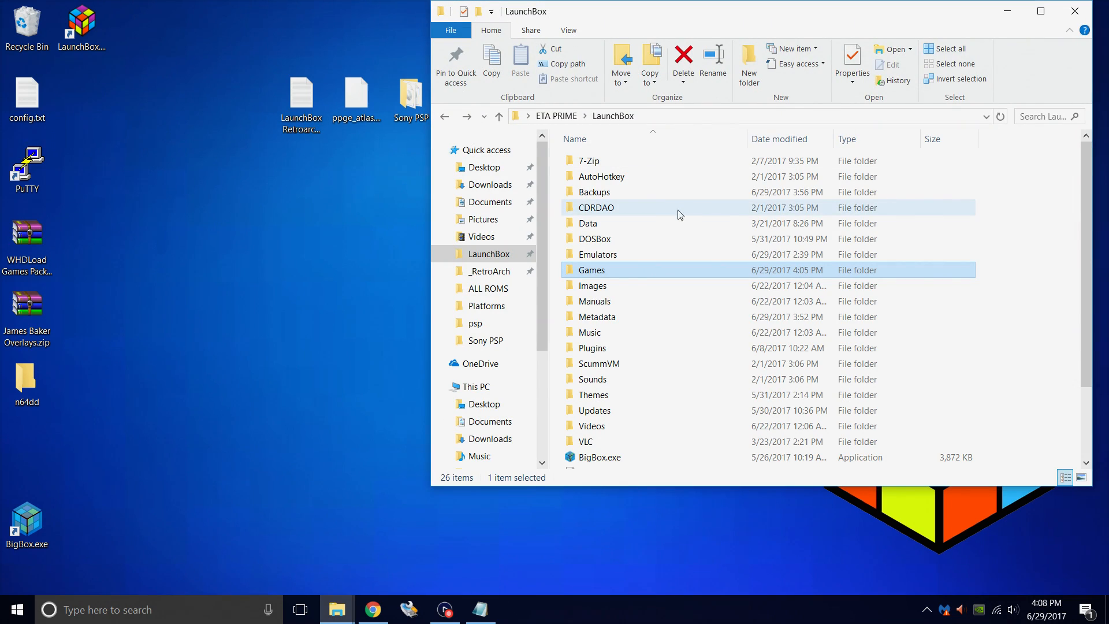
# Move the Sony PSP folder into LaunchBox's Games folder and browse into Emulators\RetroArch.
pyautogui.doubleClick(592, 270)
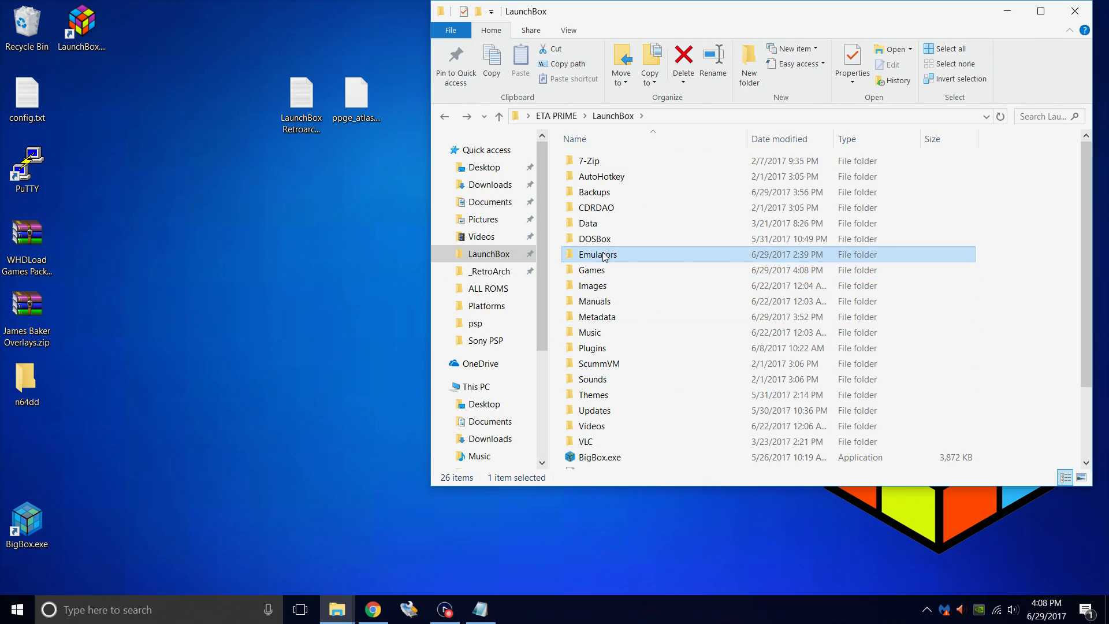
pyautogui.doubleClick(599, 254)
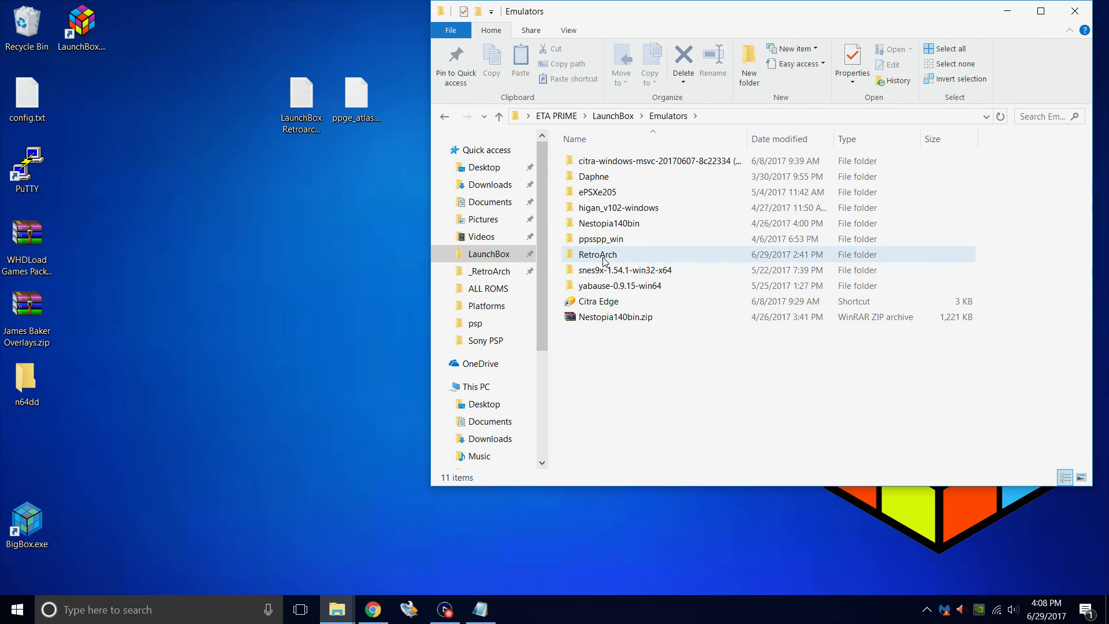
pyautogui.moveTo(604, 262)
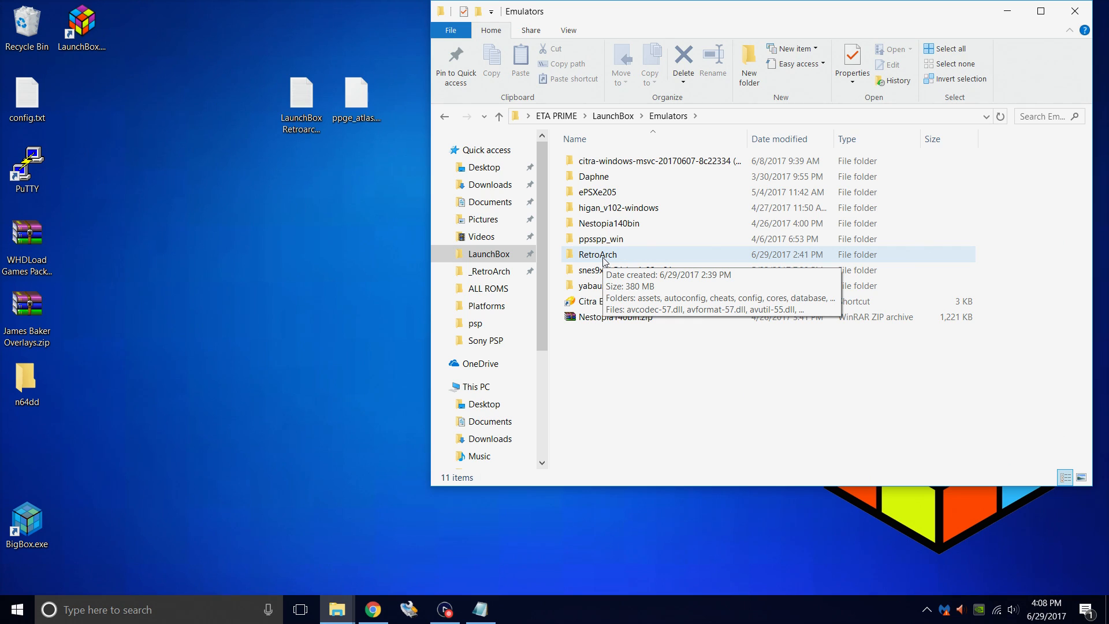
pyautogui.doubleClick(597, 255)
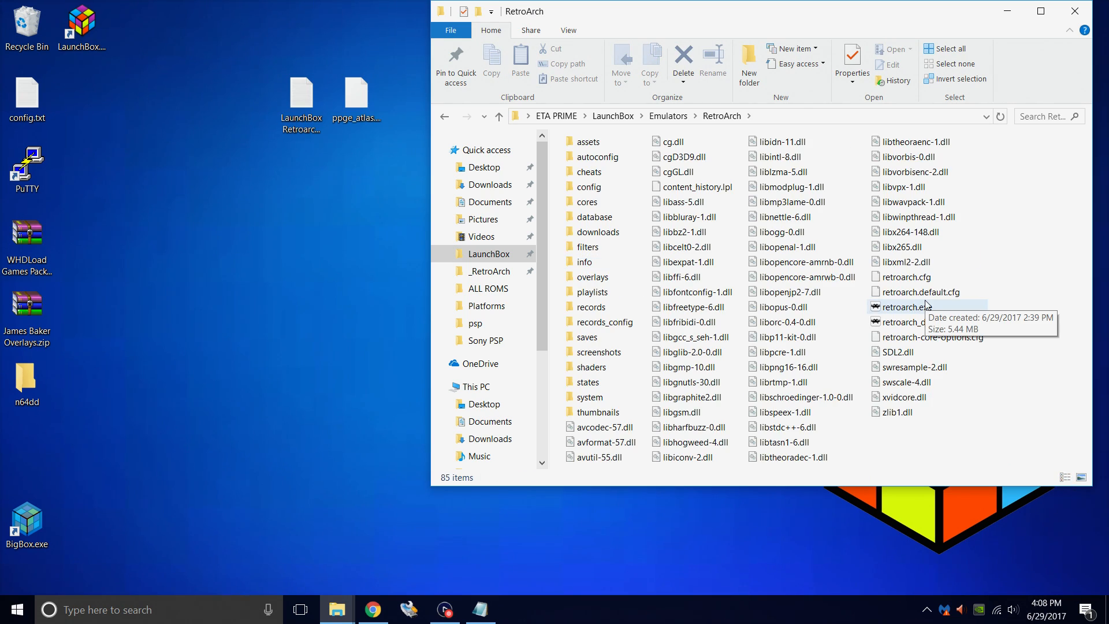
pyautogui.moveTo(908, 310)
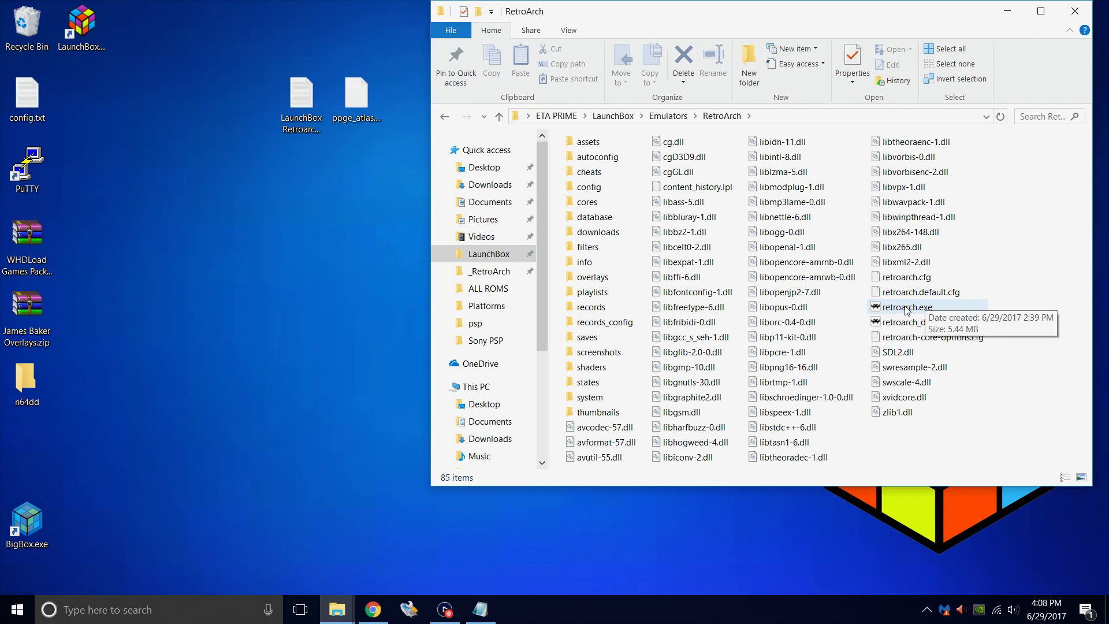
pyautogui.doubleClick(906, 307)
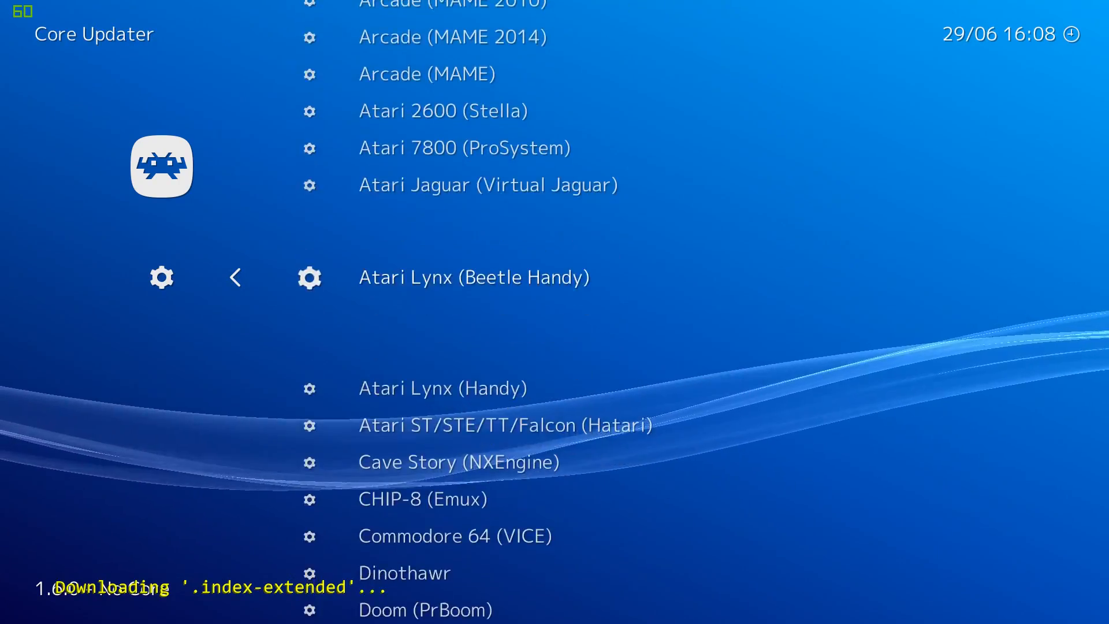
pyautogui.scroll(-3)
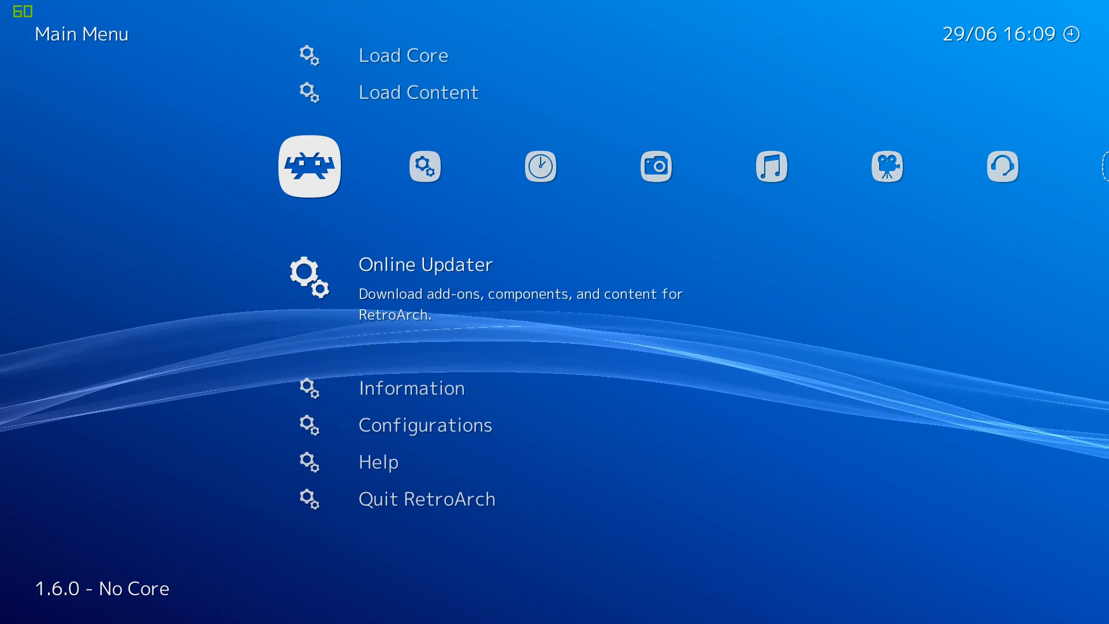
pyautogui.scroll(-3)
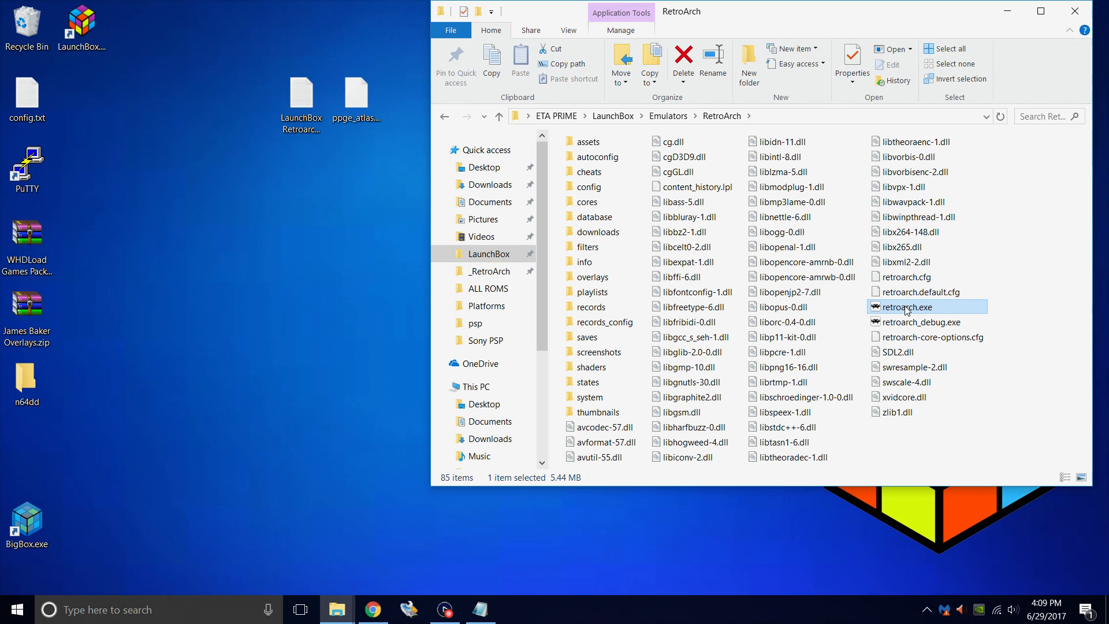
pyautogui.moveTo(735, 217)
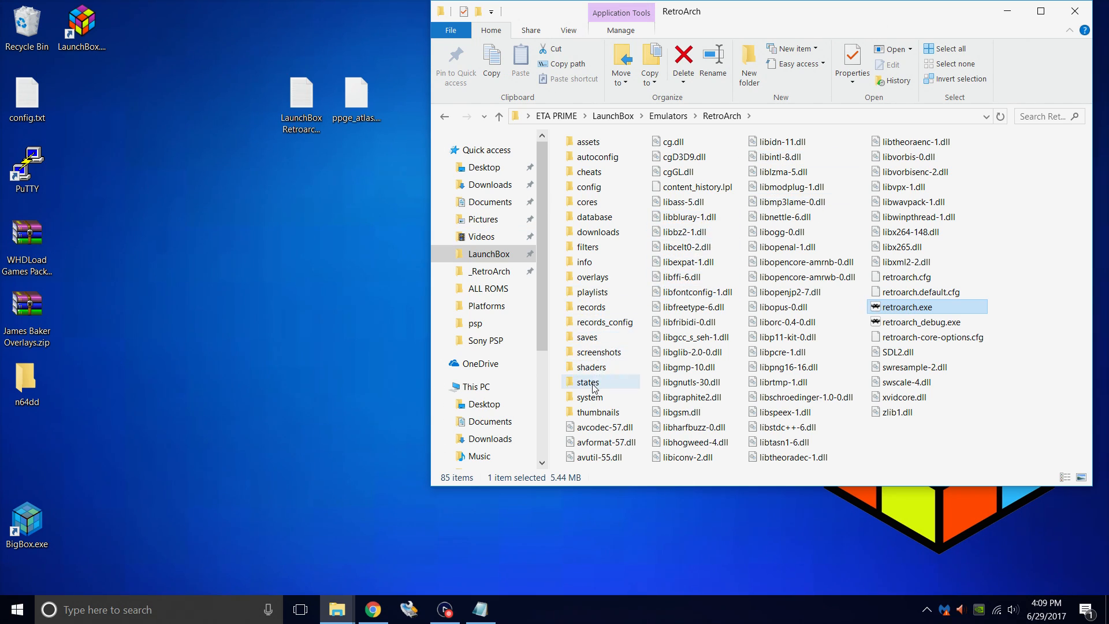
# Put ppge_atlas.zim into RetroArch's system\PPSSPP folder and close File Explorer.
pyautogui.doubleClick(591, 396)
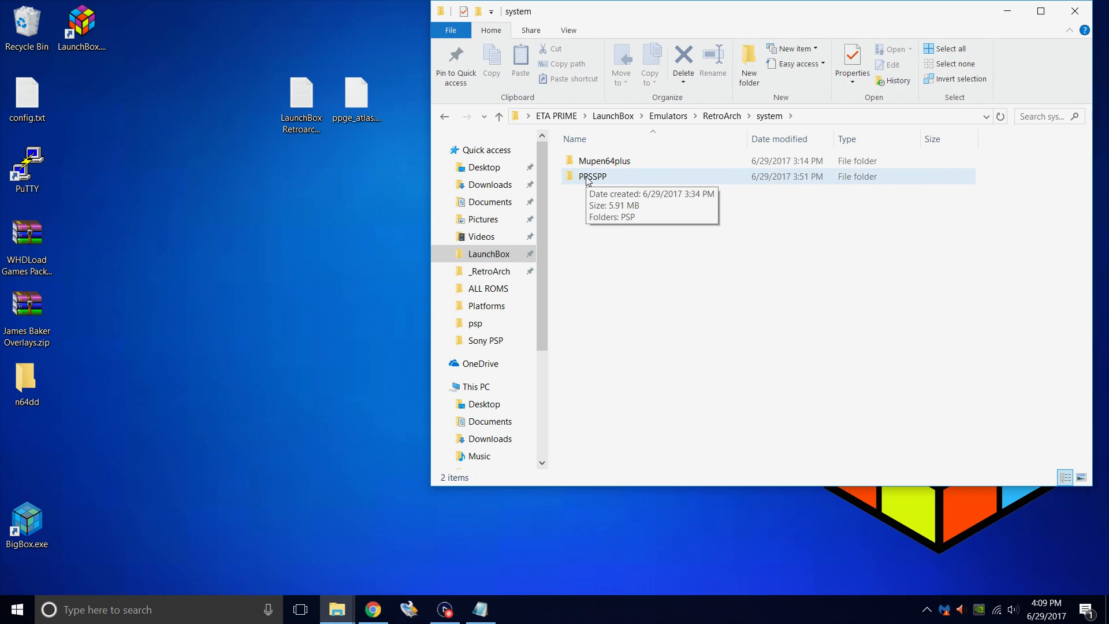
pyautogui.doubleClick(590, 175)
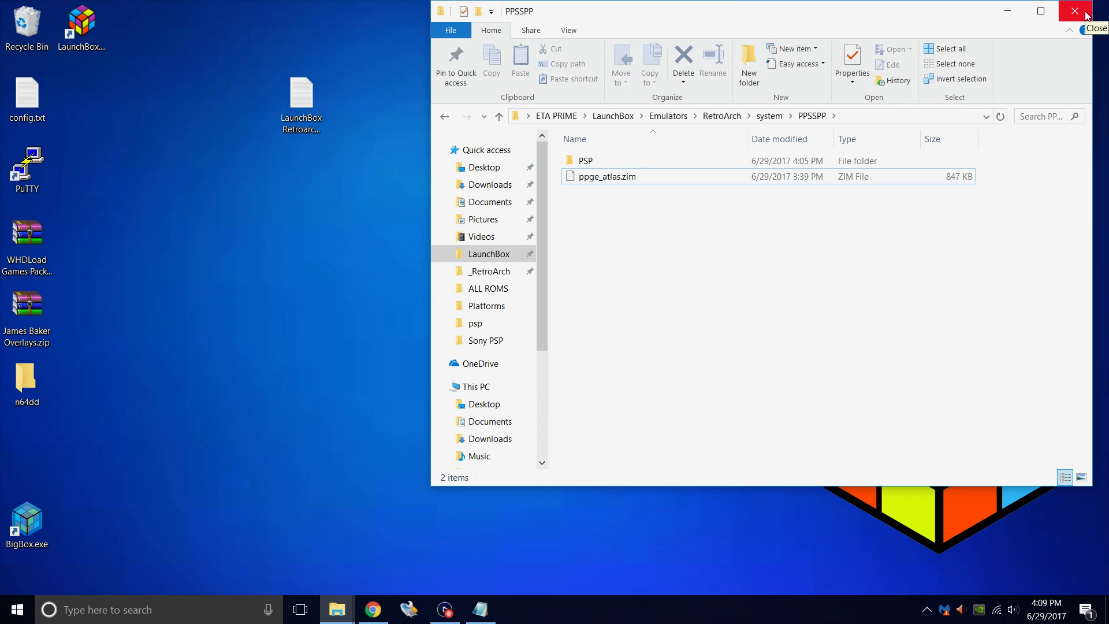
pyautogui.click(1072, 9)
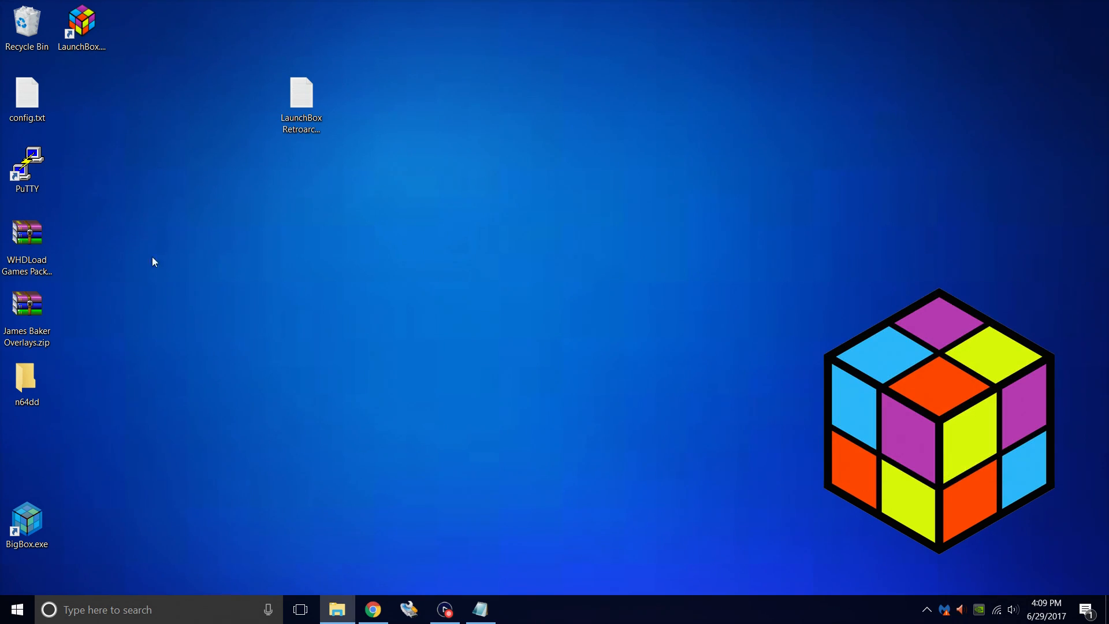
# Launch LaunchBox from its desktop shortcut.
pyautogui.doubleClick(81, 22)
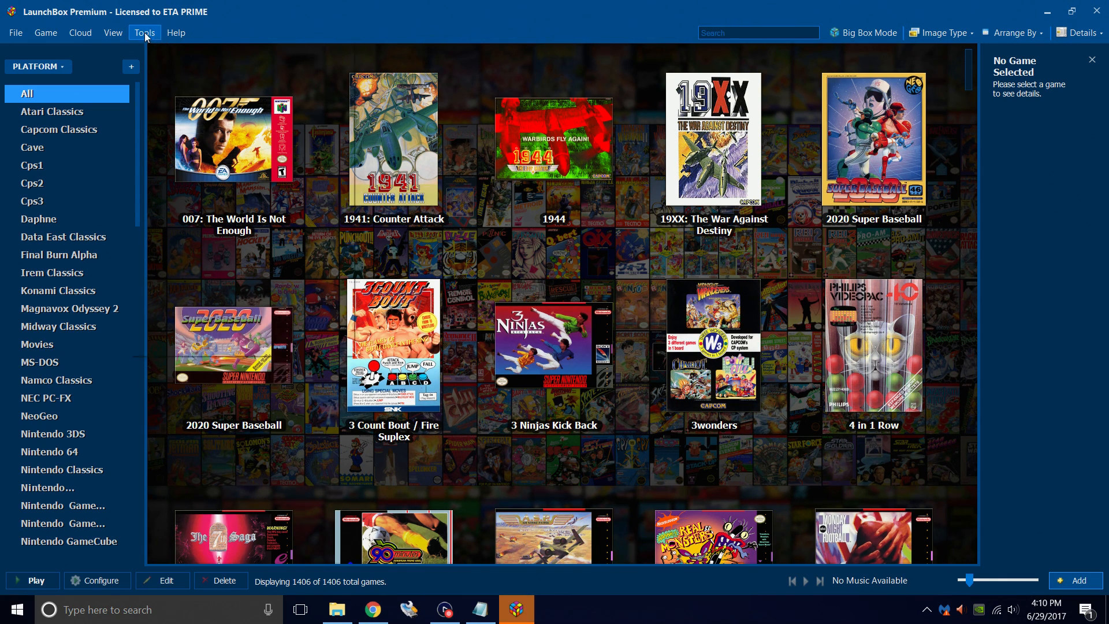
pyautogui.moveTo(199, 81)
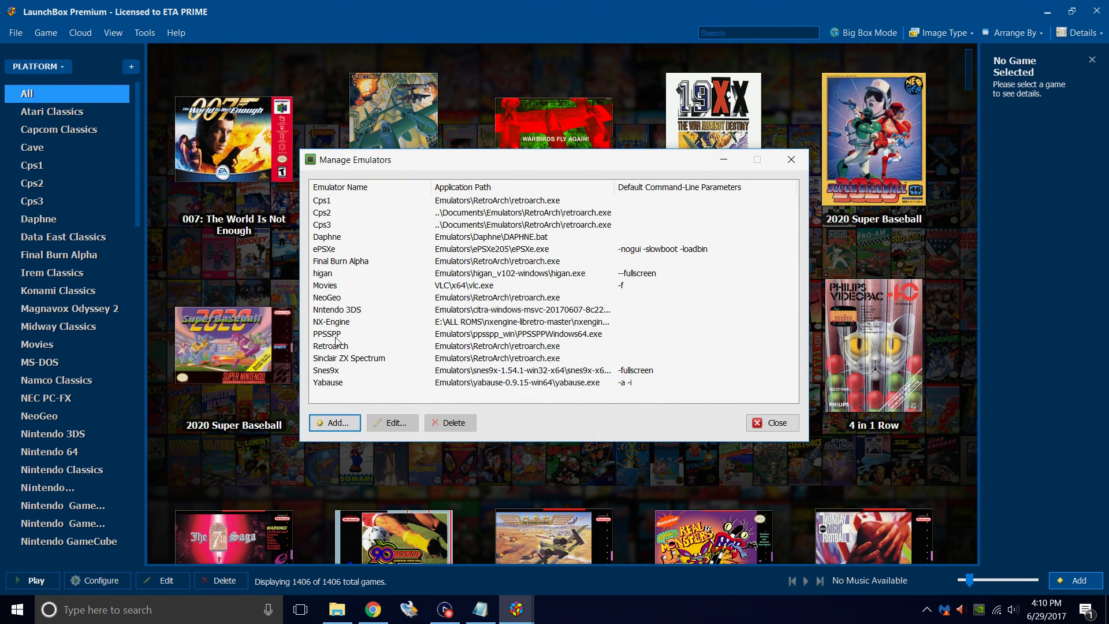
# Edit the Retroarch emulator and add a new Sony PSP row under Associated Platforms.
pyautogui.click(393, 423)
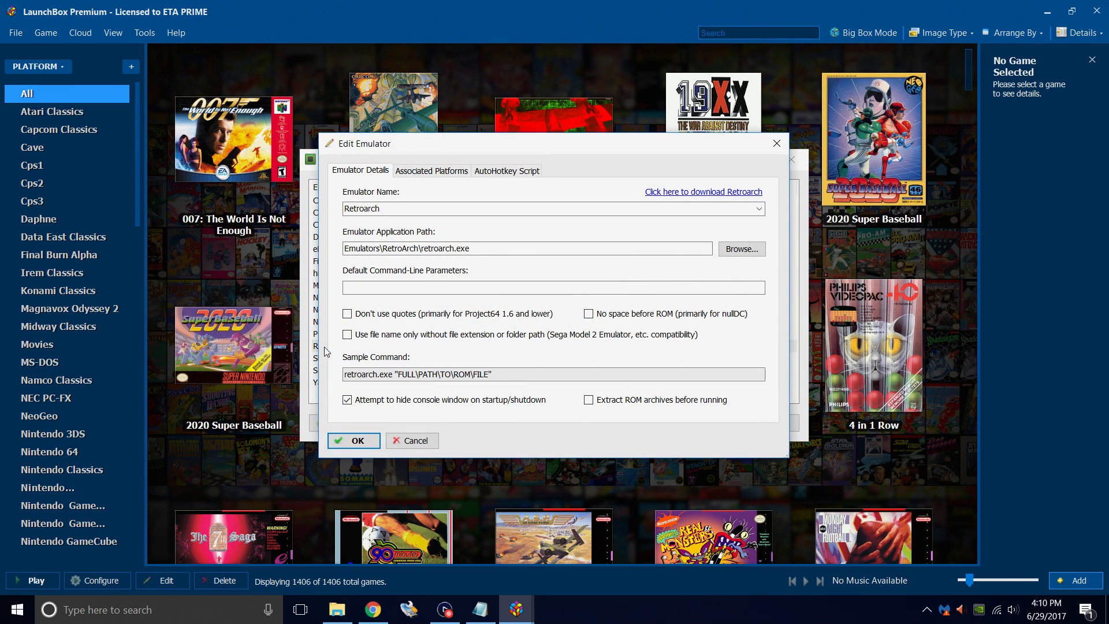
pyautogui.click(432, 171)
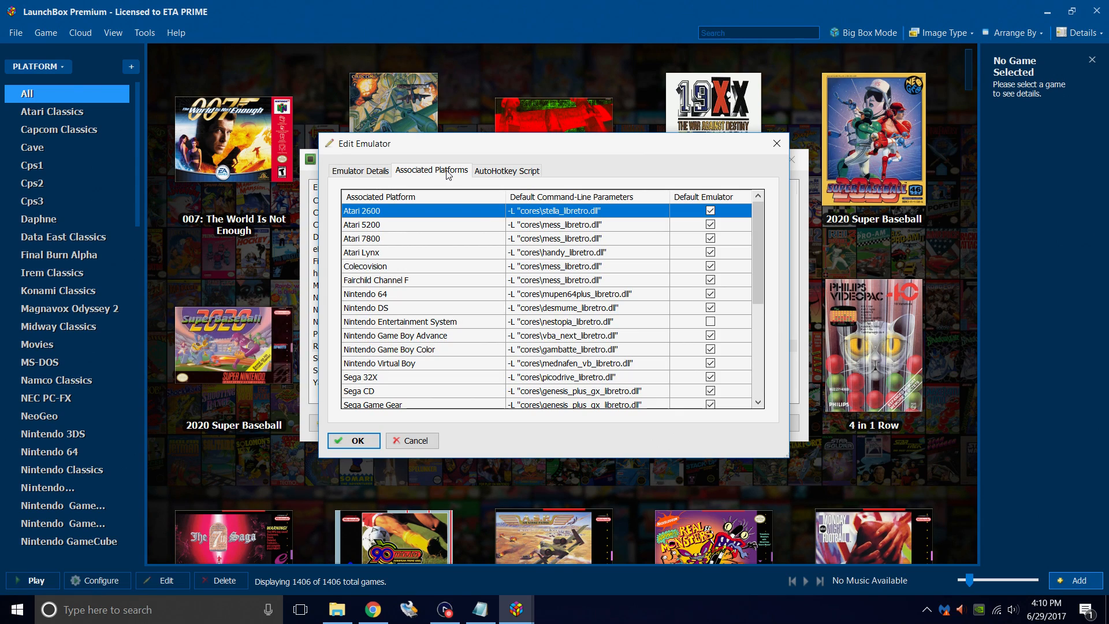
pyautogui.scroll(-3)
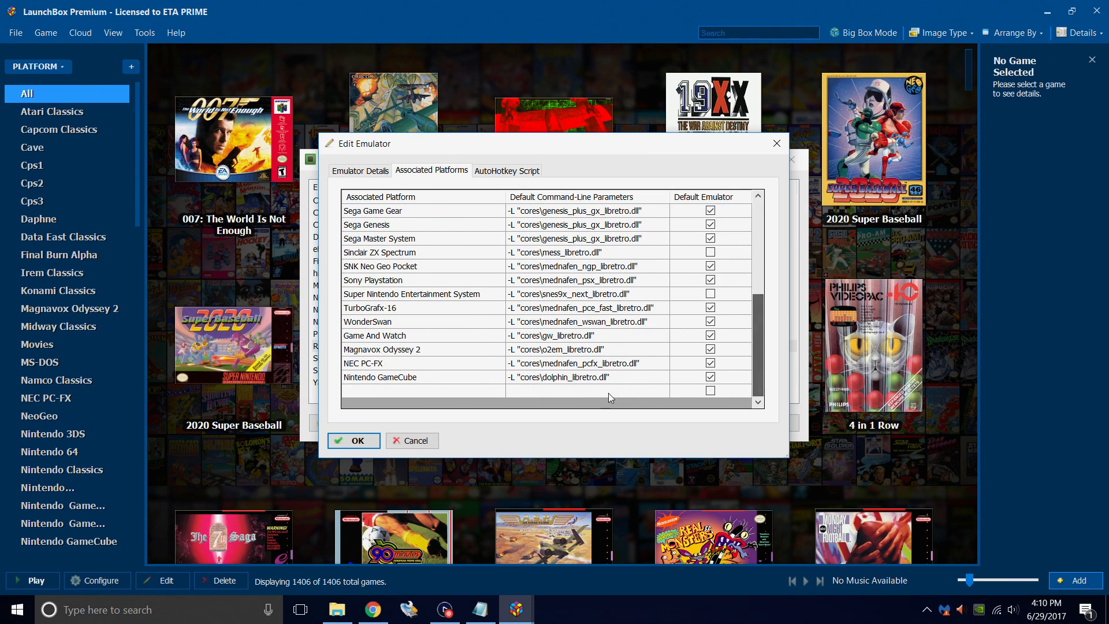
pyautogui.click(423, 391)
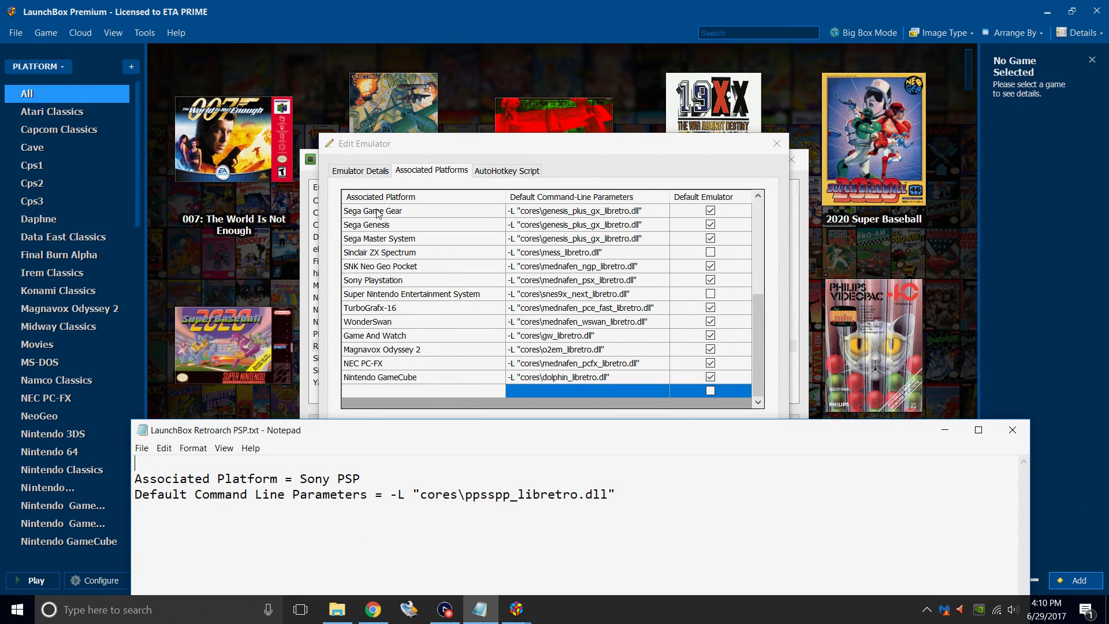
pyautogui.doubleClick(315, 479)
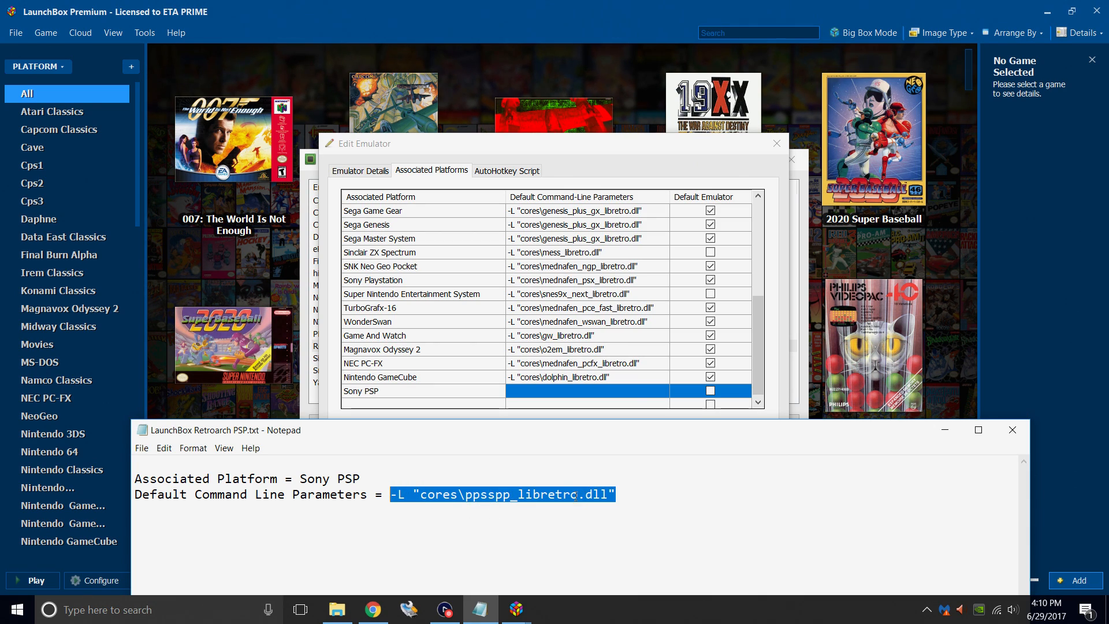
# Give Sony PSP the parameters -L "cores\ppsspp_libretro.dll", make it the default emulator, and save.
pyautogui.rightClick(500, 495)
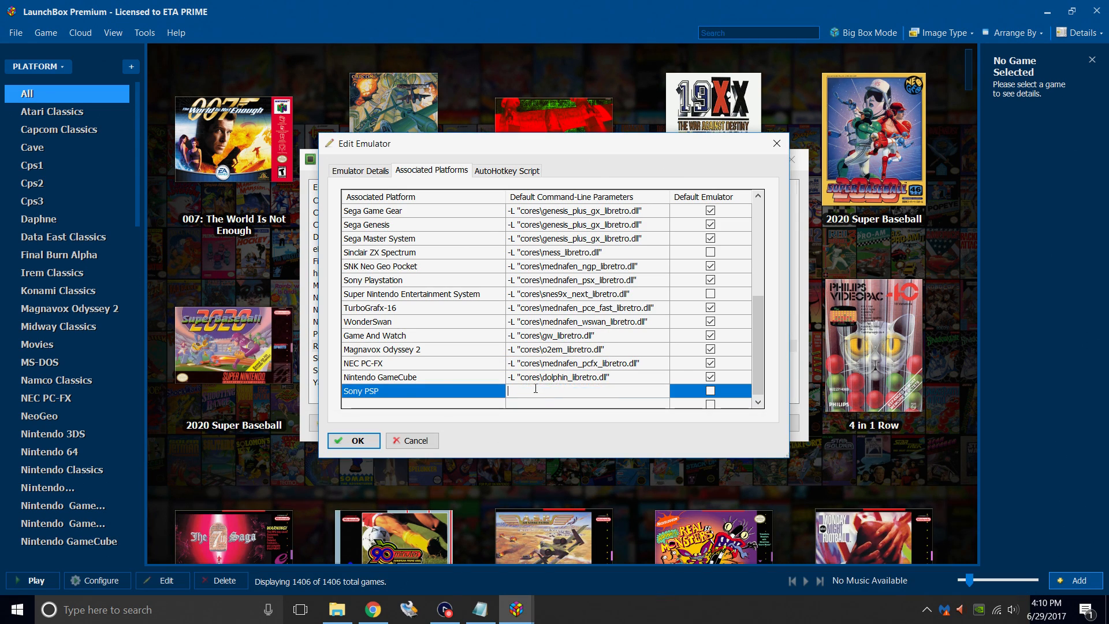
pyautogui.write('-L "cores\\ppsspp_libretro.dll"')
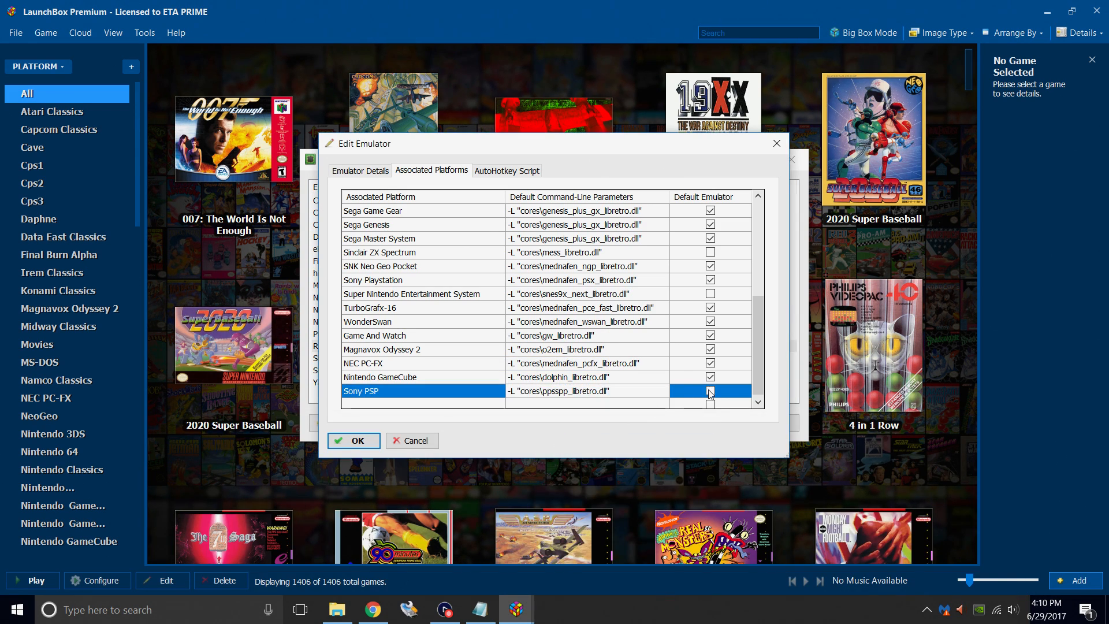
pyautogui.click(709, 390)
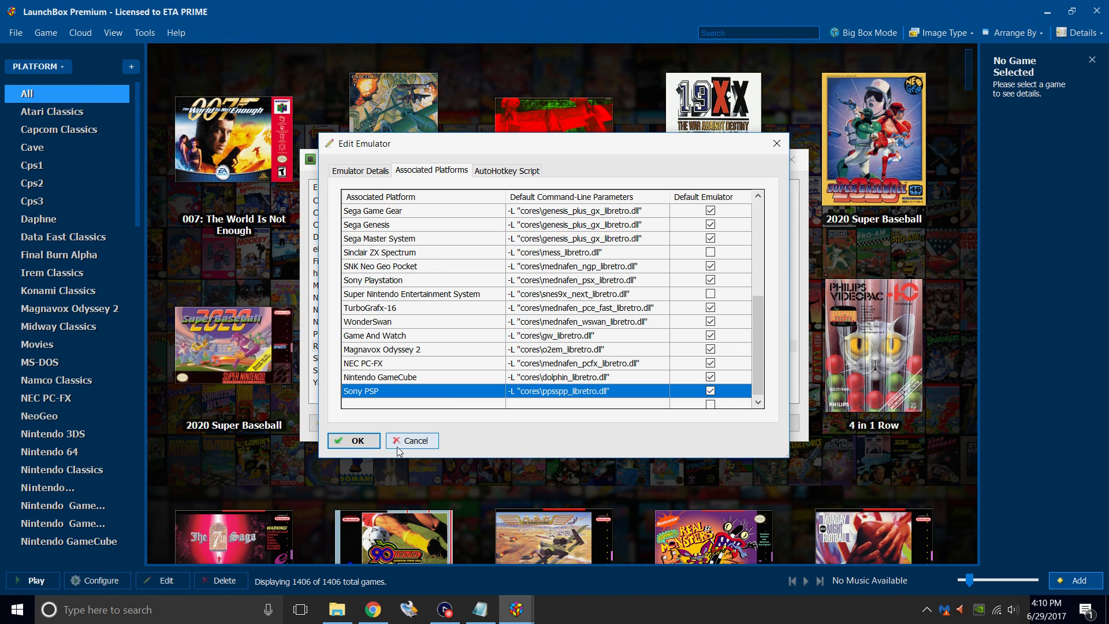
pyautogui.click(353, 440)
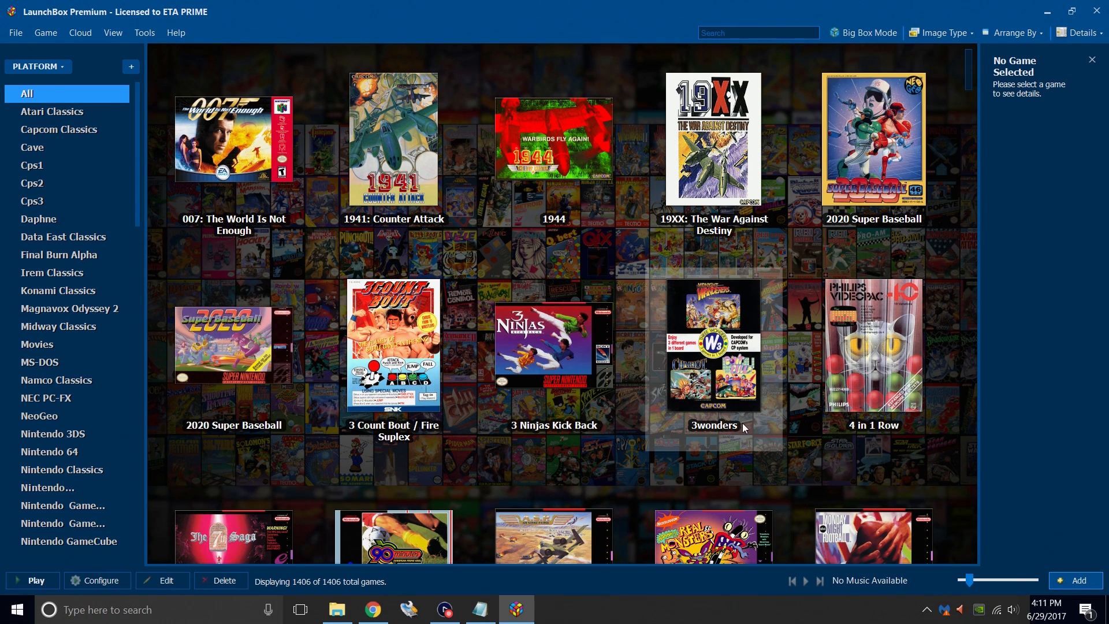
# Start the ROM Files import wizard via Tools and choose to add a folder of games.
pyautogui.click(143, 33)
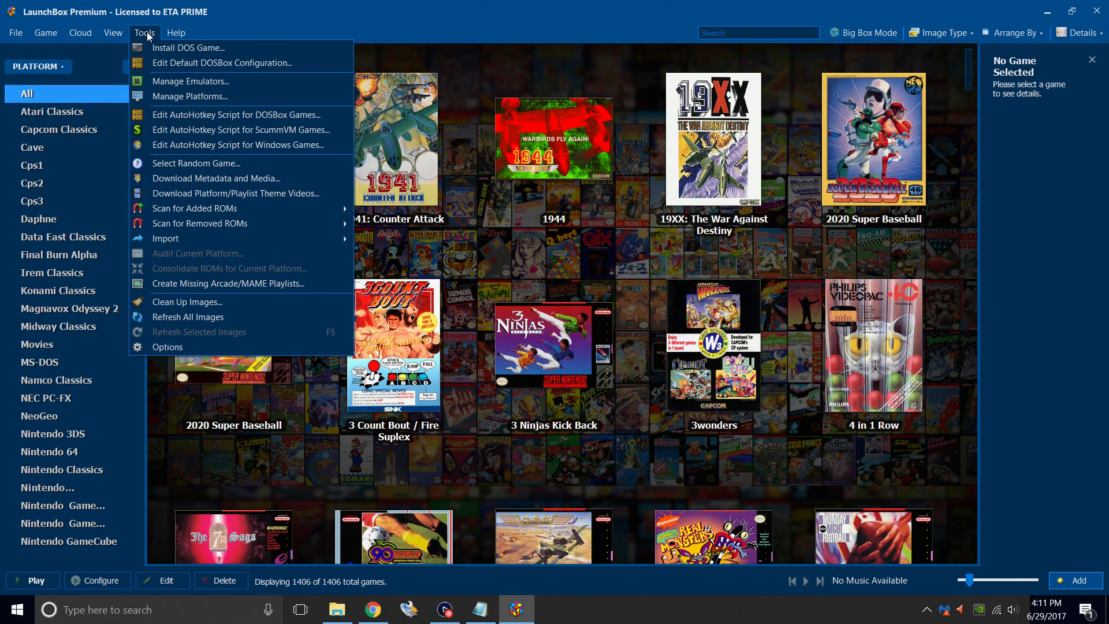
pyautogui.moveTo(165, 238)
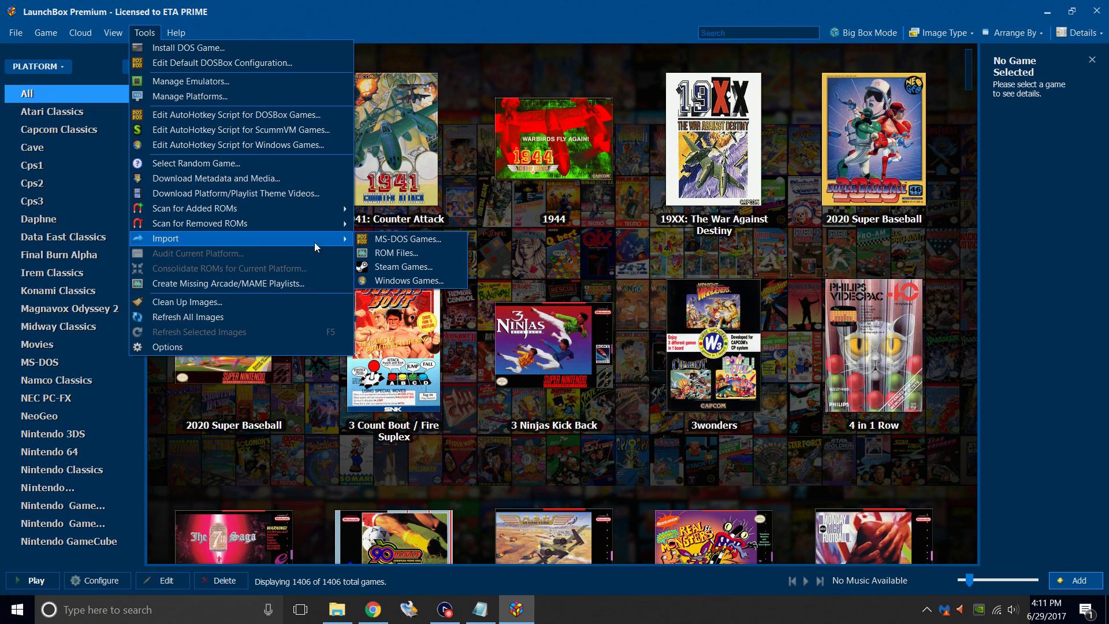
pyautogui.click(396, 252)
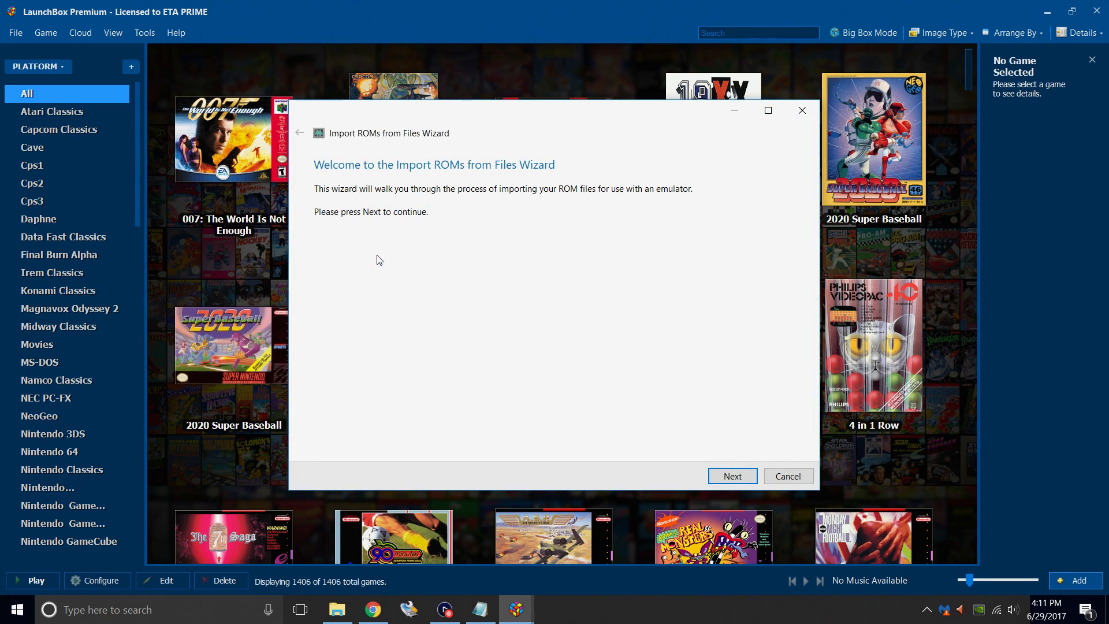
pyautogui.moveTo(615, 431)
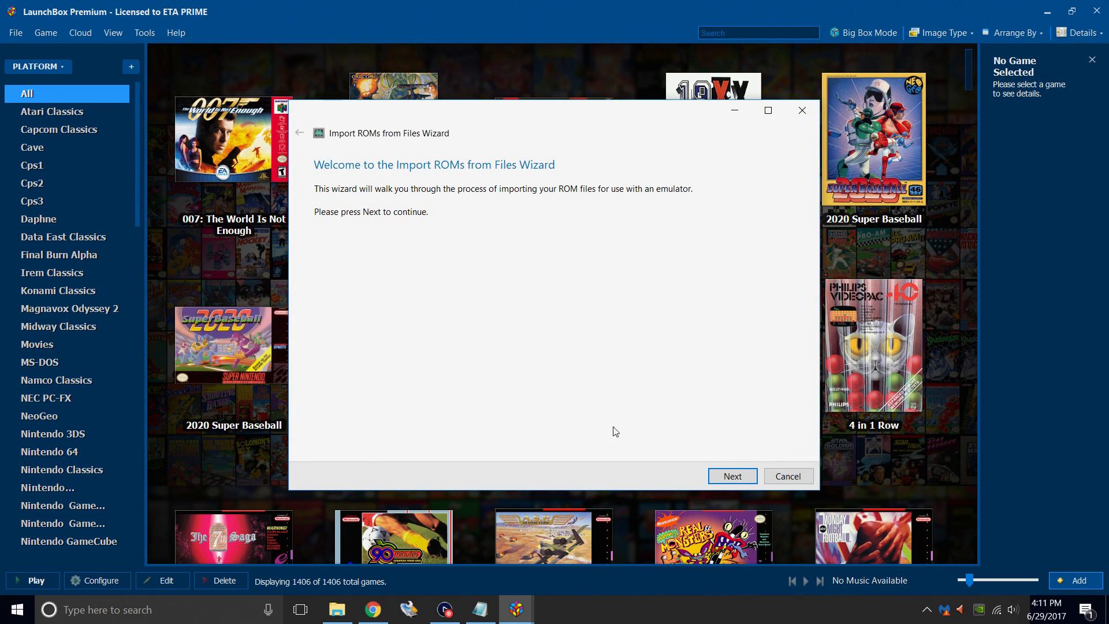
pyautogui.moveTo(746, 481)
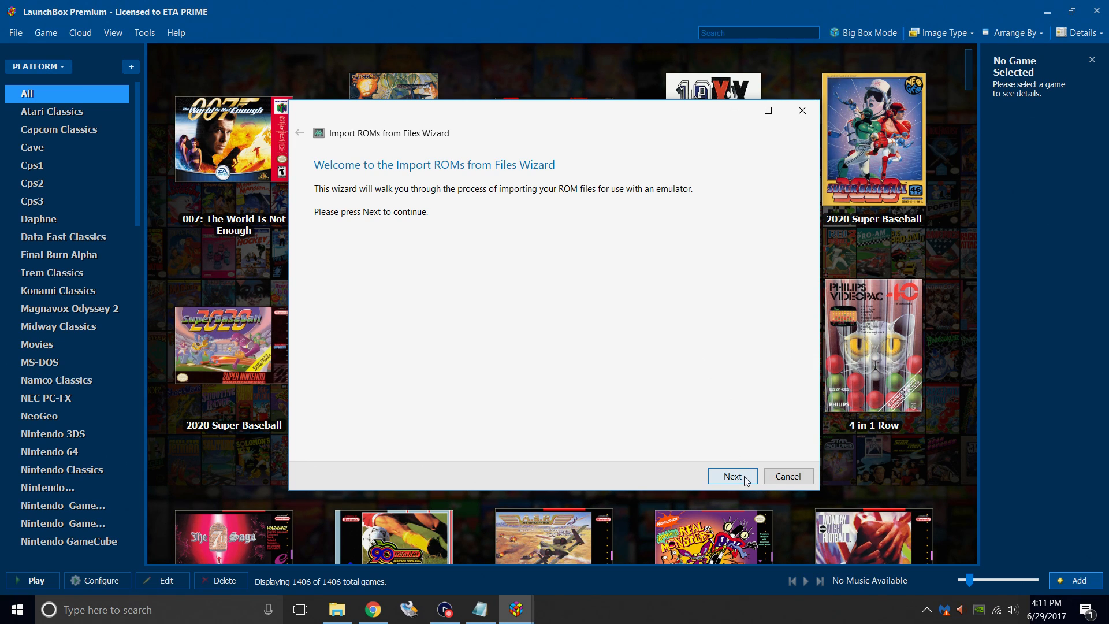
pyautogui.click(732, 476)
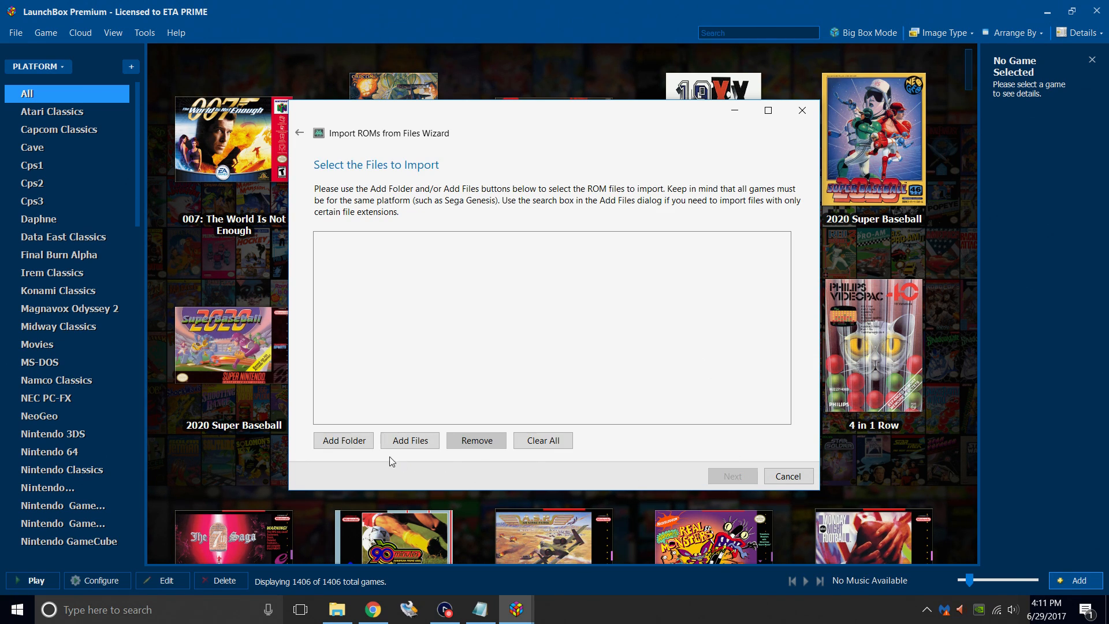
pyautogui.click(344, 440)
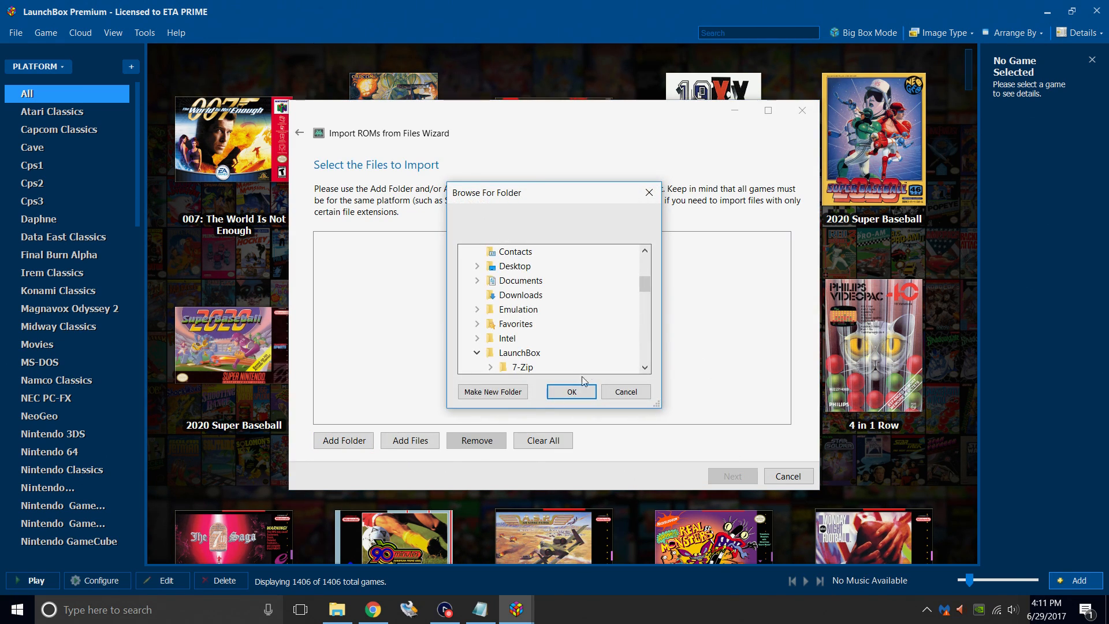
# Select LaunchBox\Games\Sony PSP as the folder to import.
pyautogui.scroll(-3)
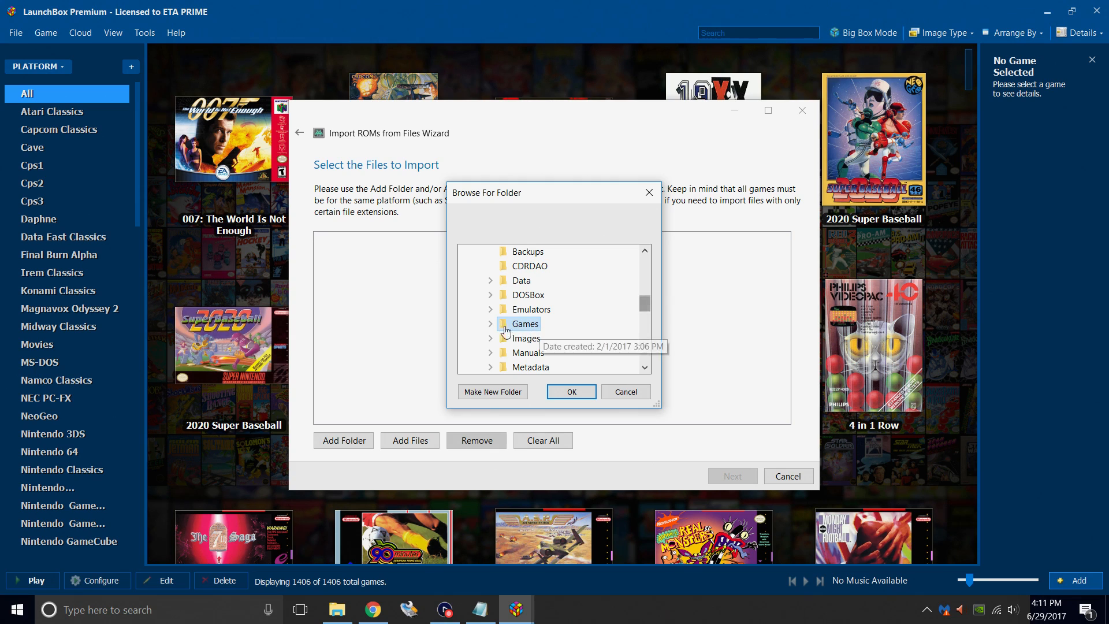
pyautogui.scroll(-3)
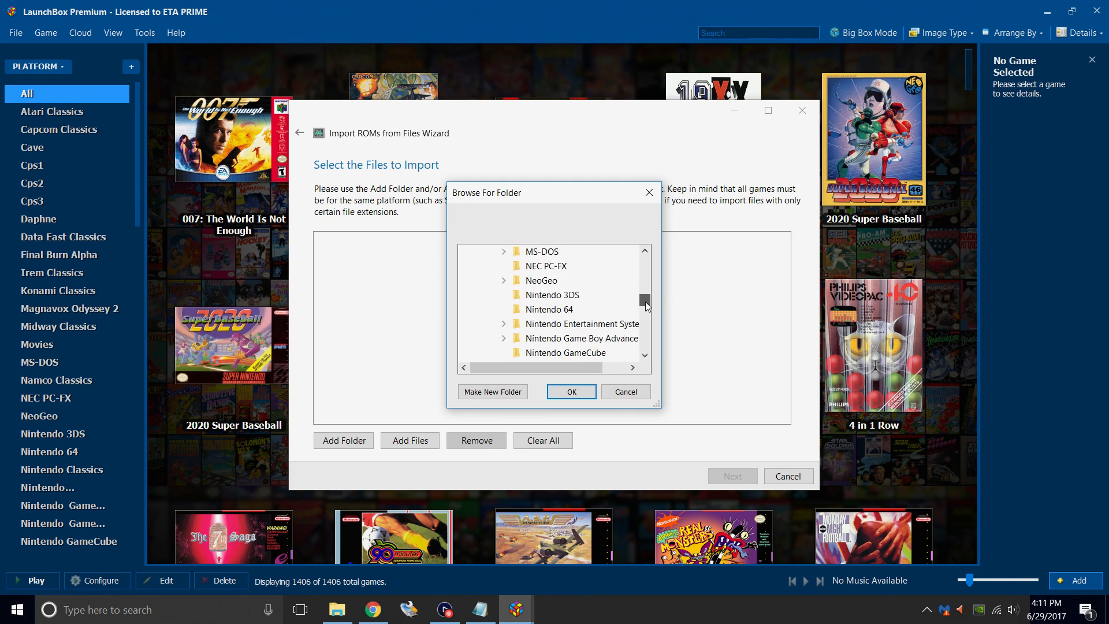
pyautogui.scroll(-3)
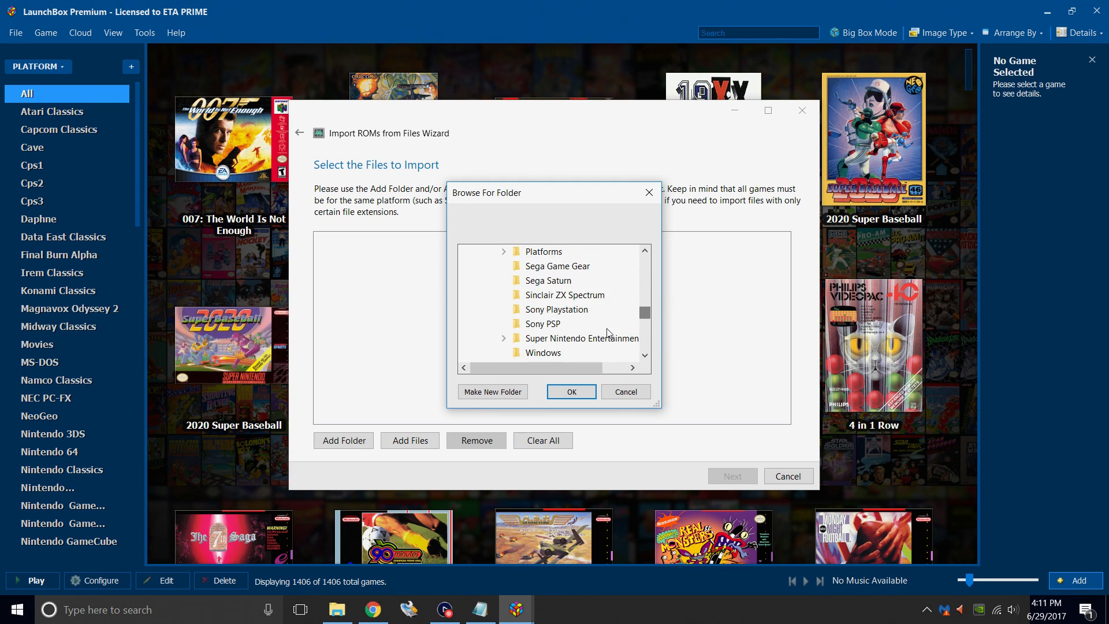
pyautogui.click(543, 323)
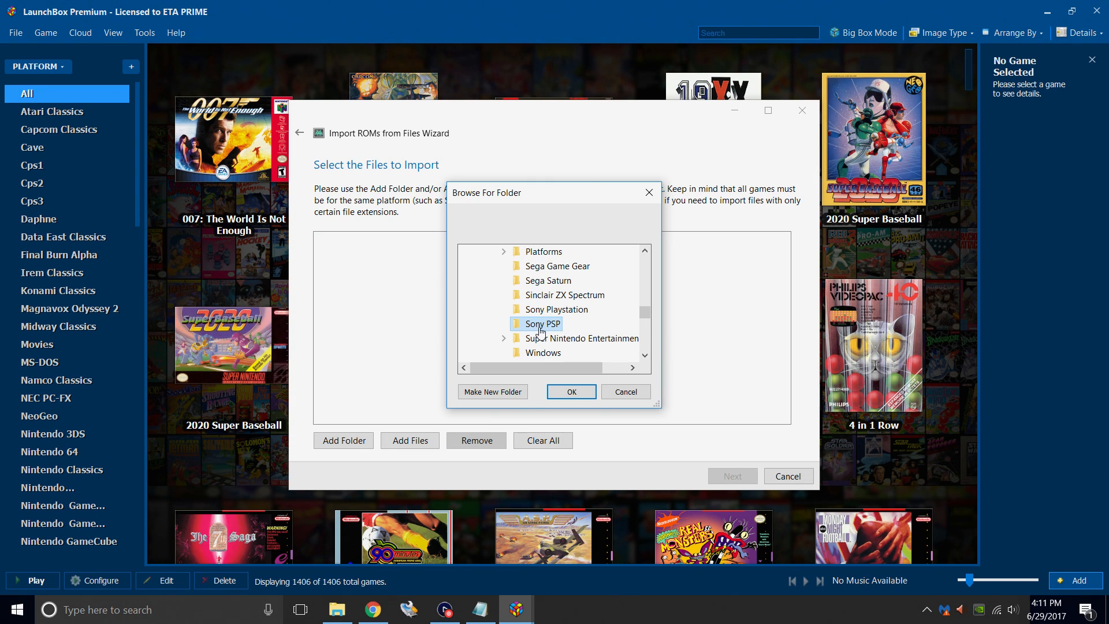
pyautogui.moveTo(582, 392)
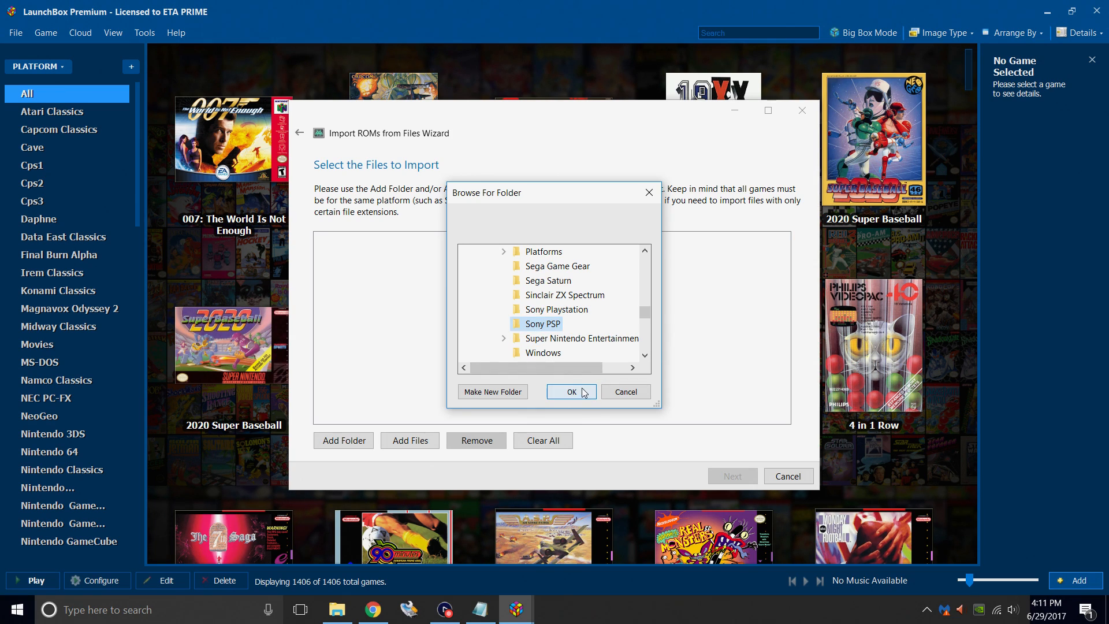
pyautogui.click(570, 392)
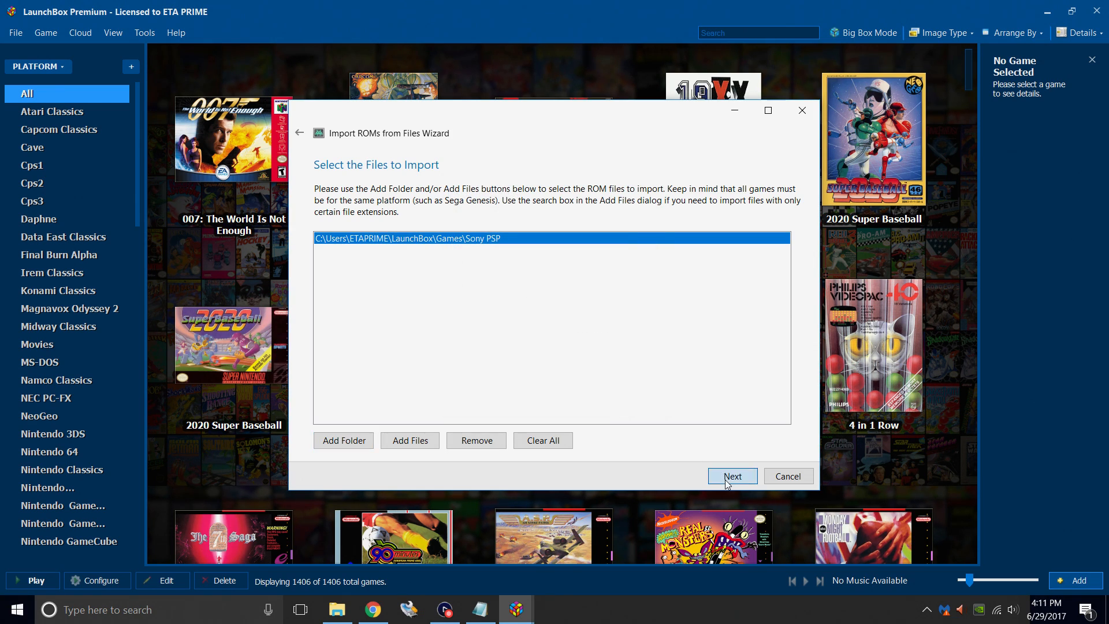
# Assign the import to the Sony PSP platform with Retroarch as its emulator and continue.
pyautogui.click(733, 476)
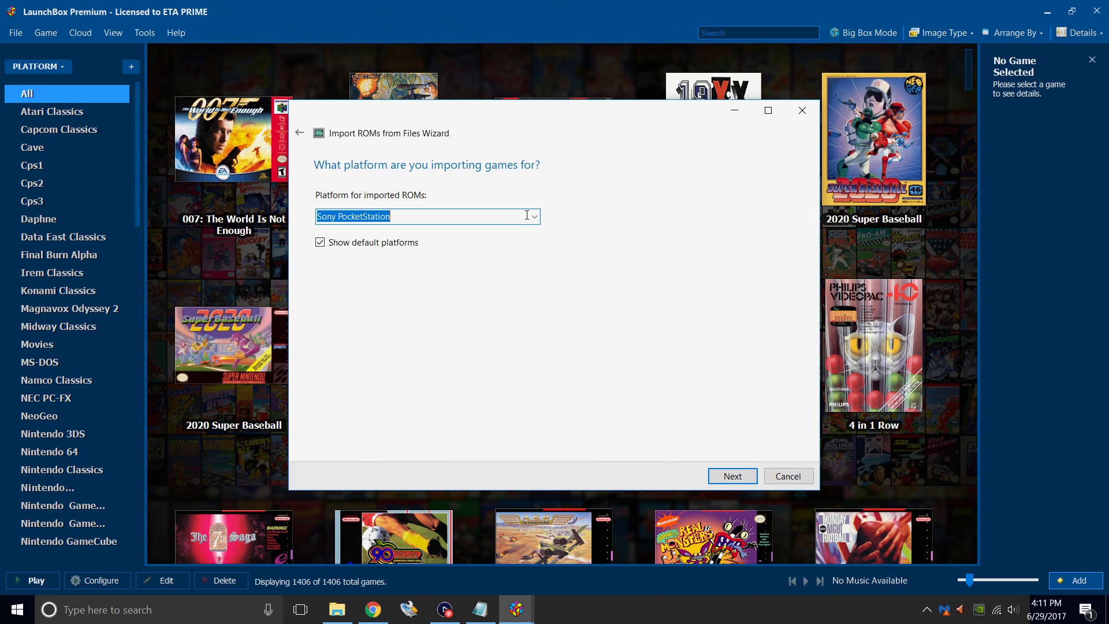
pyautogui.click(533, 216)
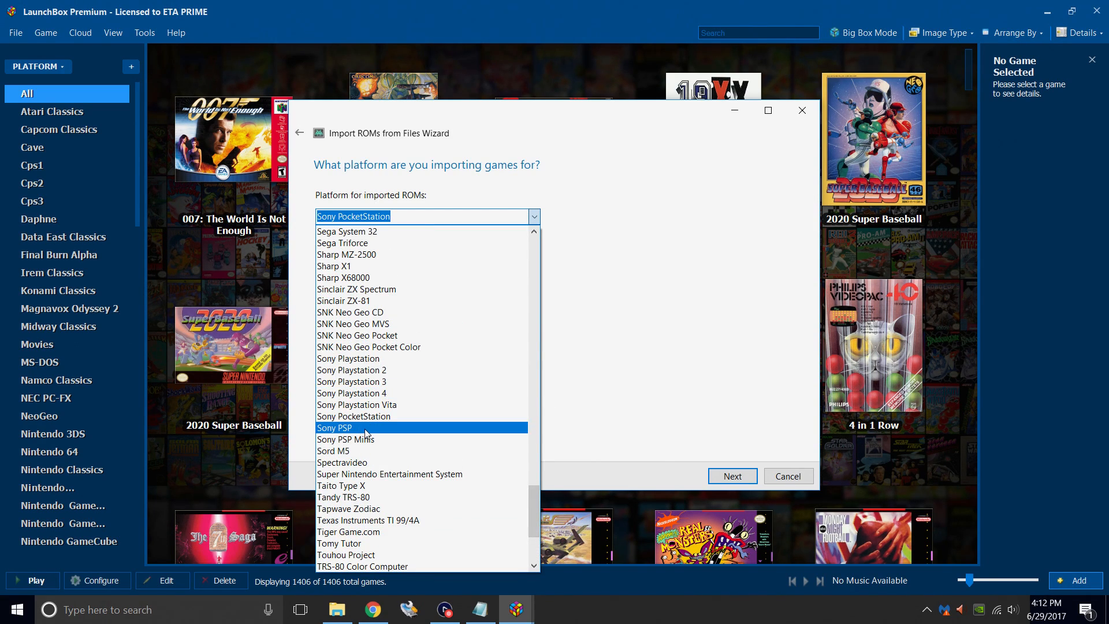
pyautogui.click(334, 428)
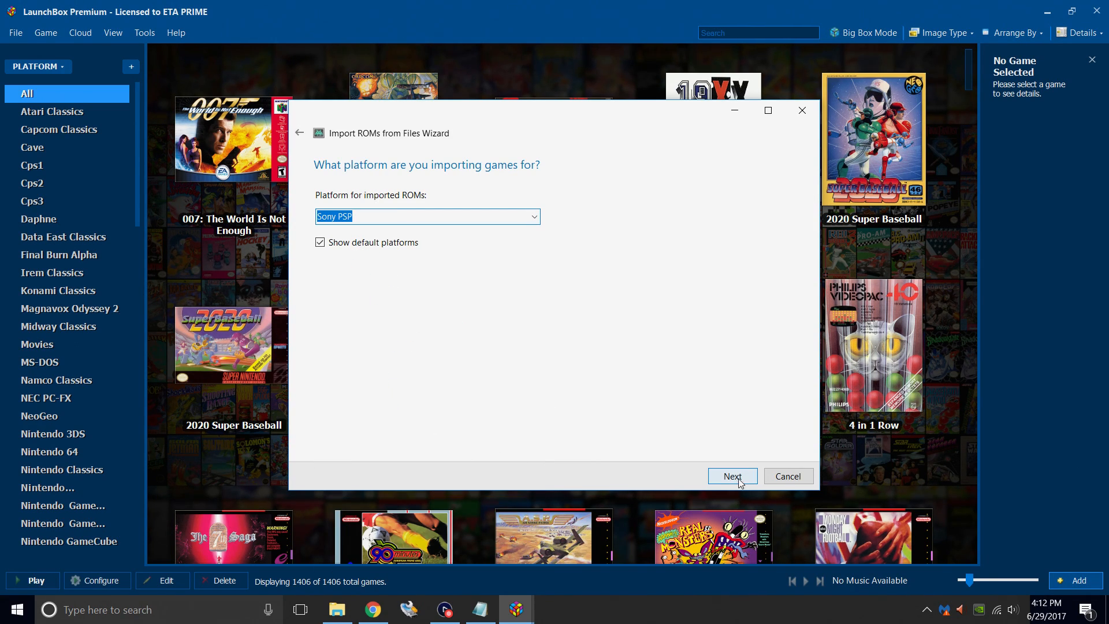
pyautogui.click(733, 476)
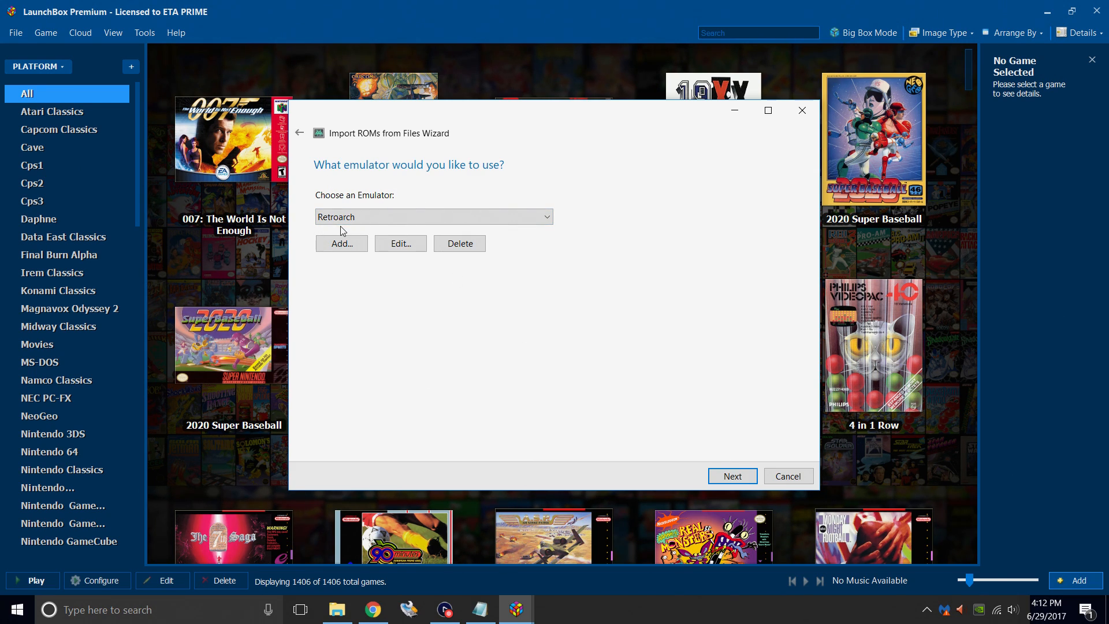
pyautogui.moveTo(556, 224)
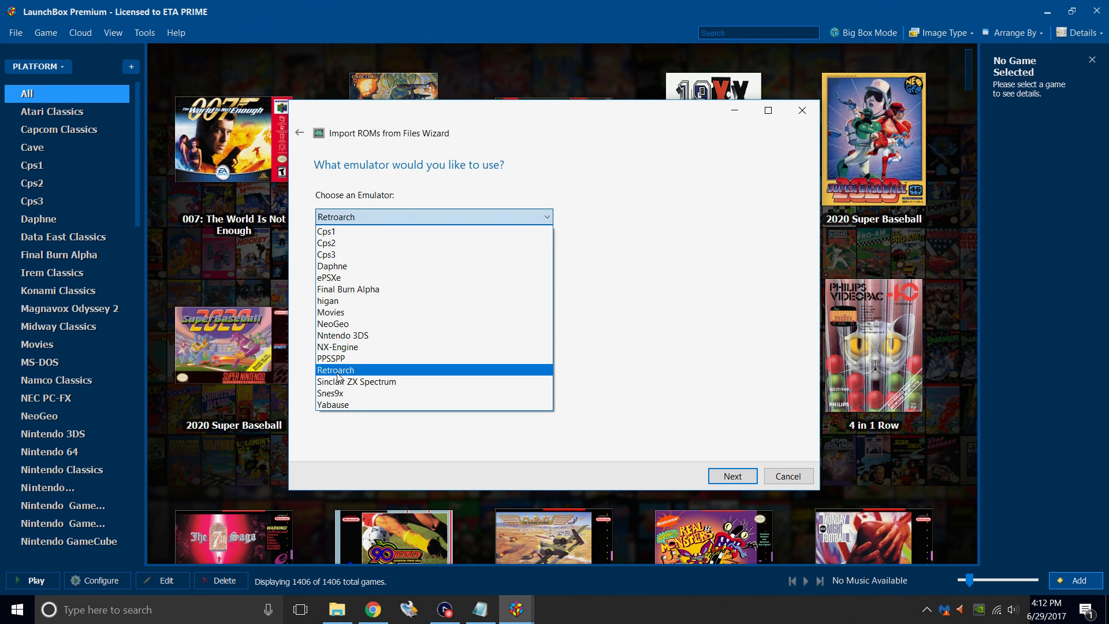
pyautogui.click(335, 369)
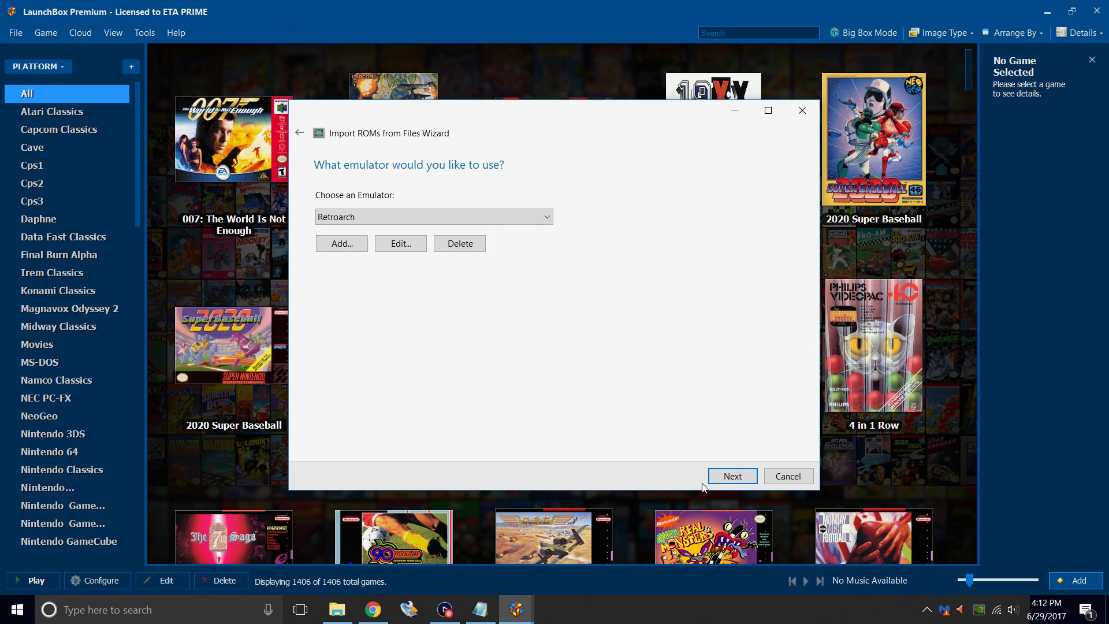
pyautogui.click(733, 476)
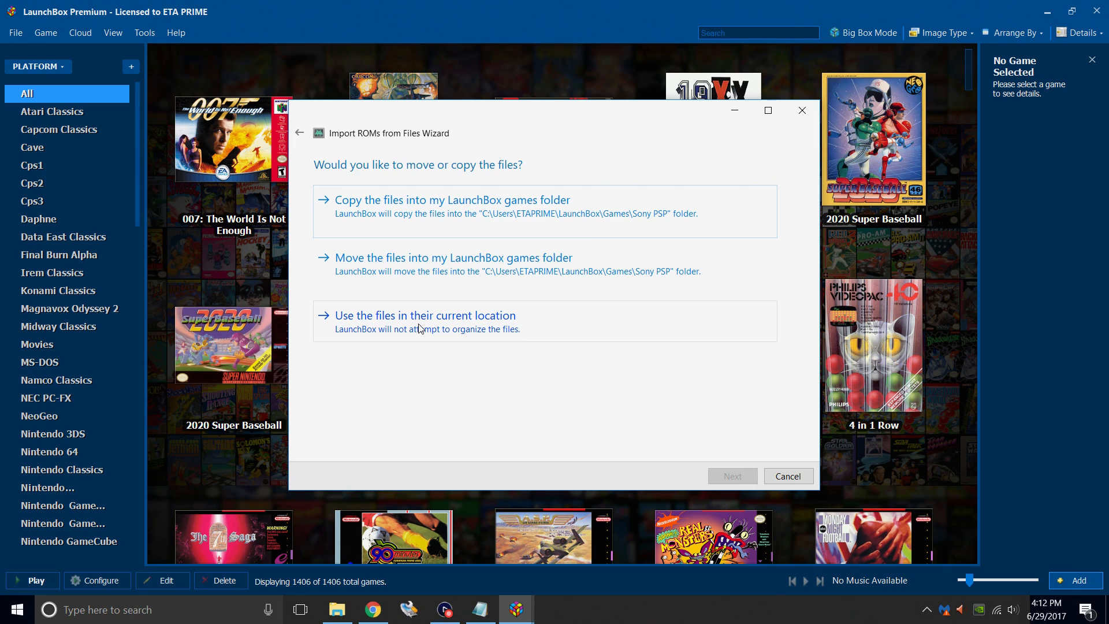
# Keep the ISOs in their current location and accept the metadata, image and media download defaults up to Ready to Import.
pyautogui.click(425, 315)
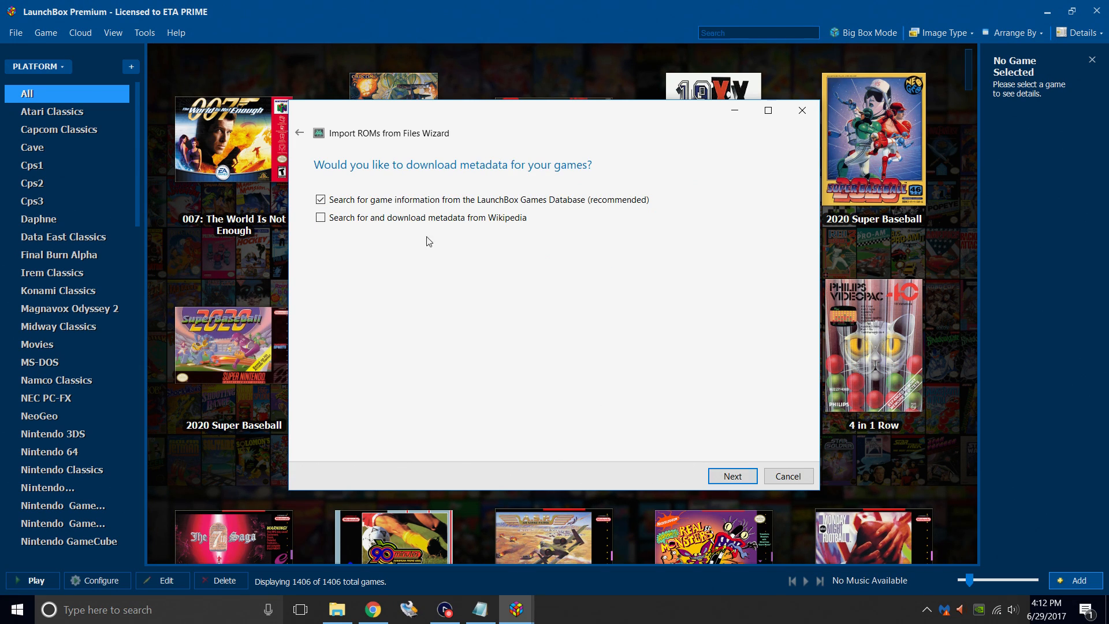
pyautogui.moveTo(525, 207)
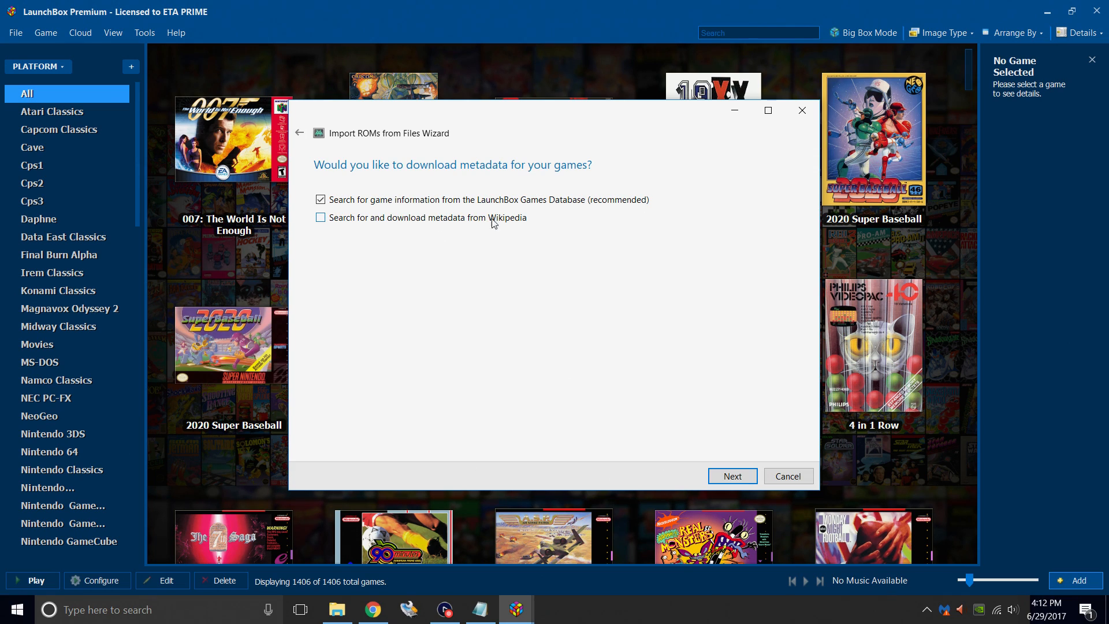
pyautogui.moveTo(330, 199)
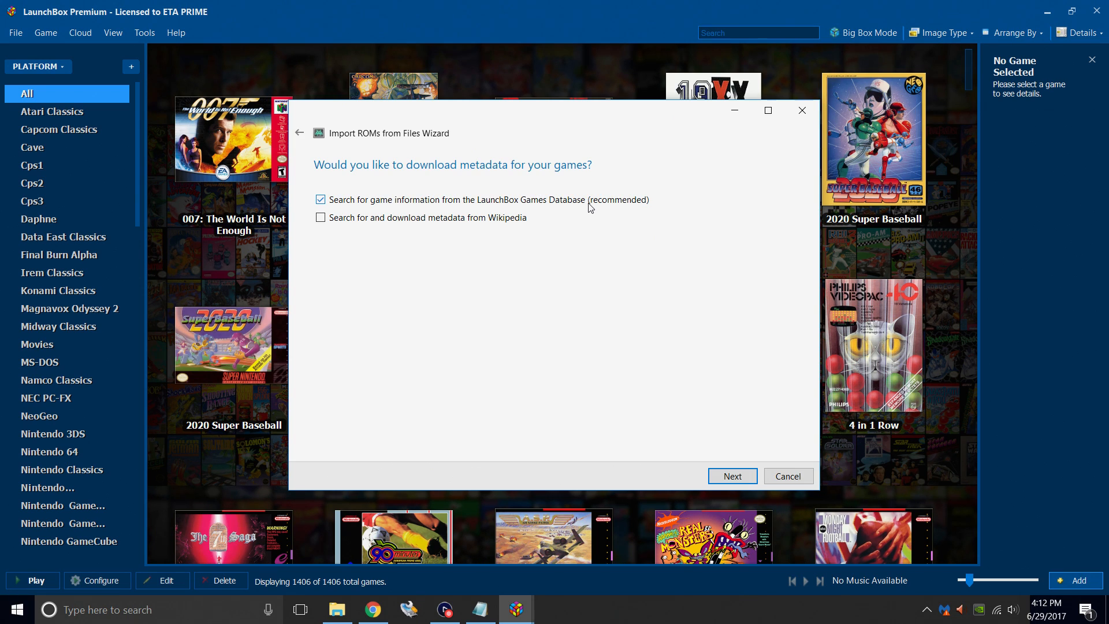
pyautogui.click(732, 476)
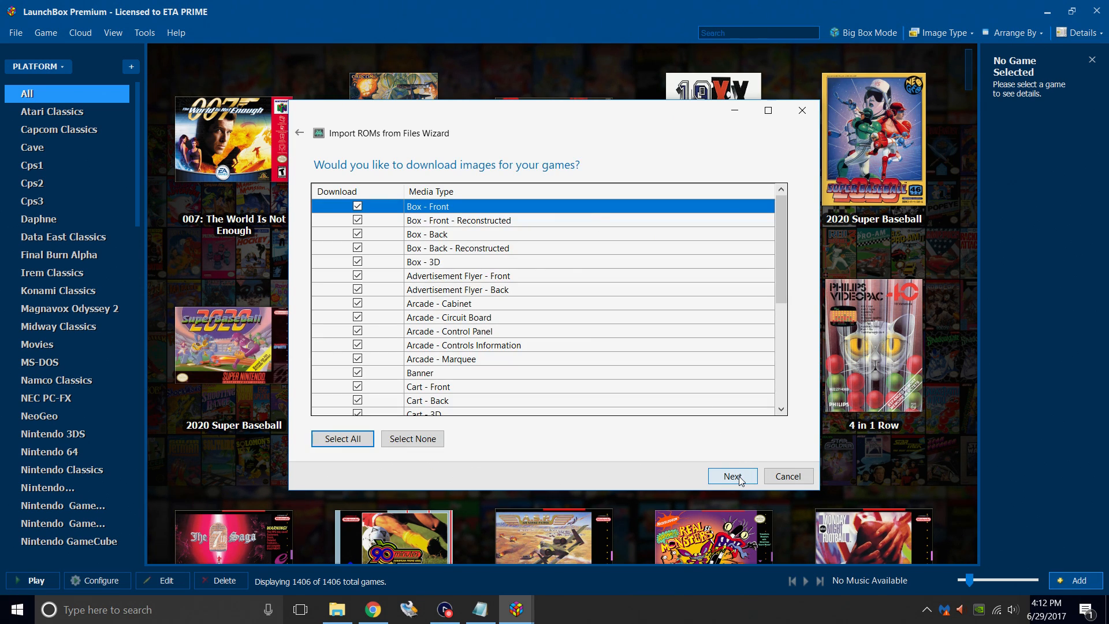
pyautogui.scroll(-3)
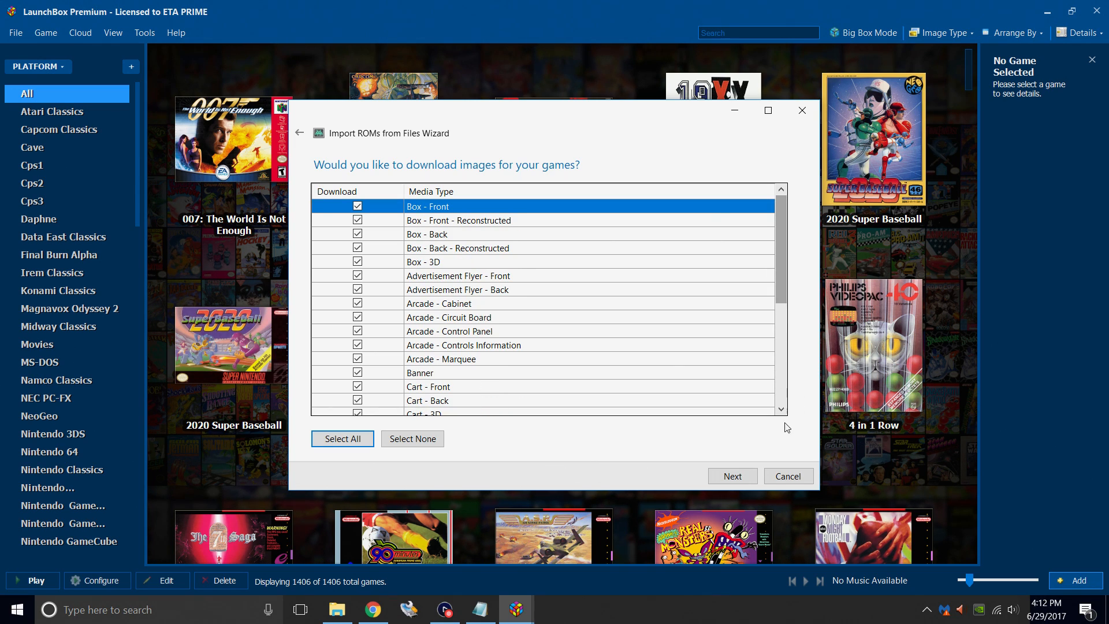
pyautogui.click(732, 476)
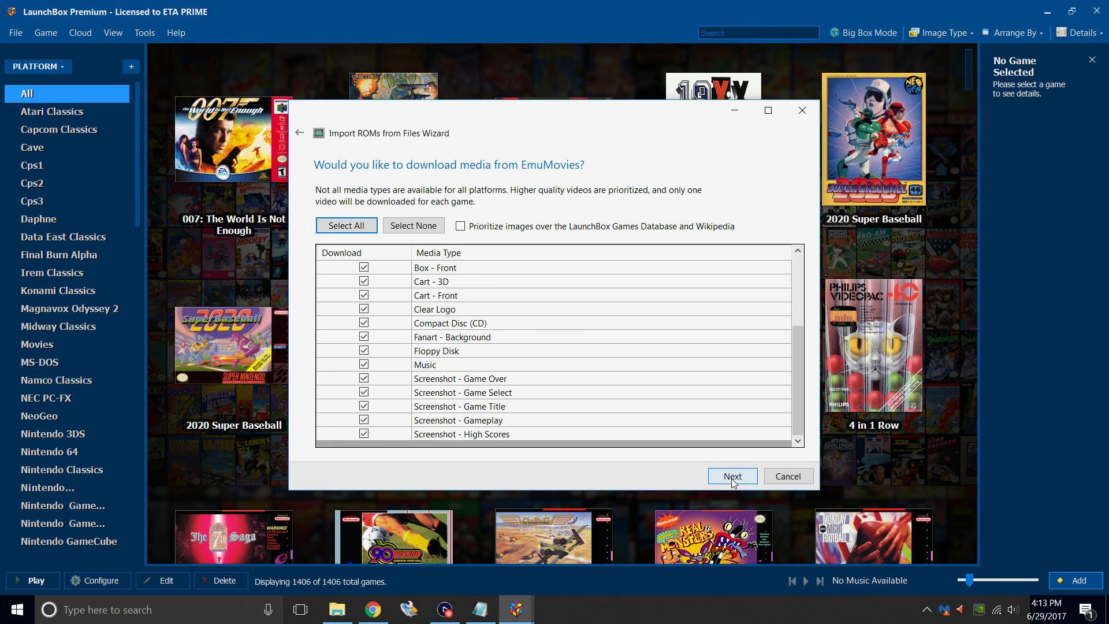
pyautogui.click(733, 476)
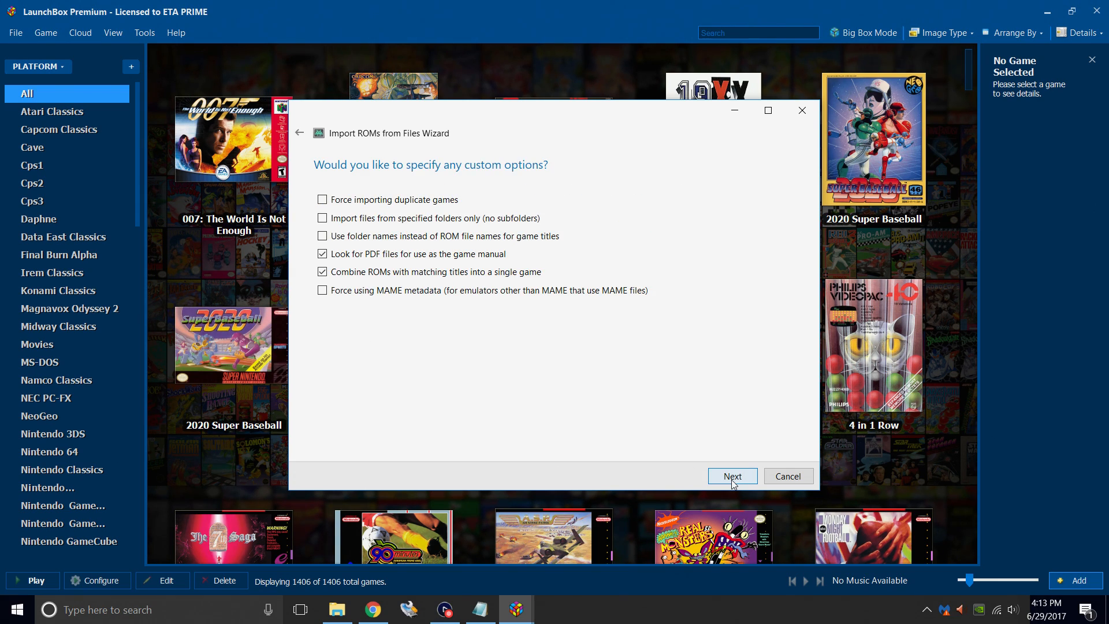
pyautogui.moveTo(557, 178)
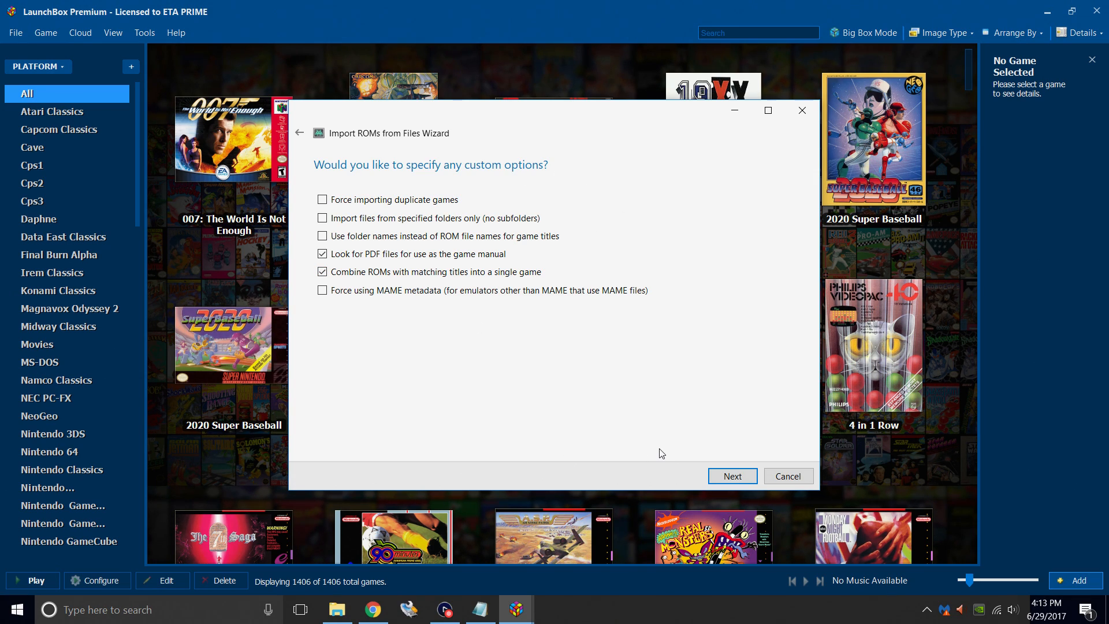
pyautogui.click(732, 476)
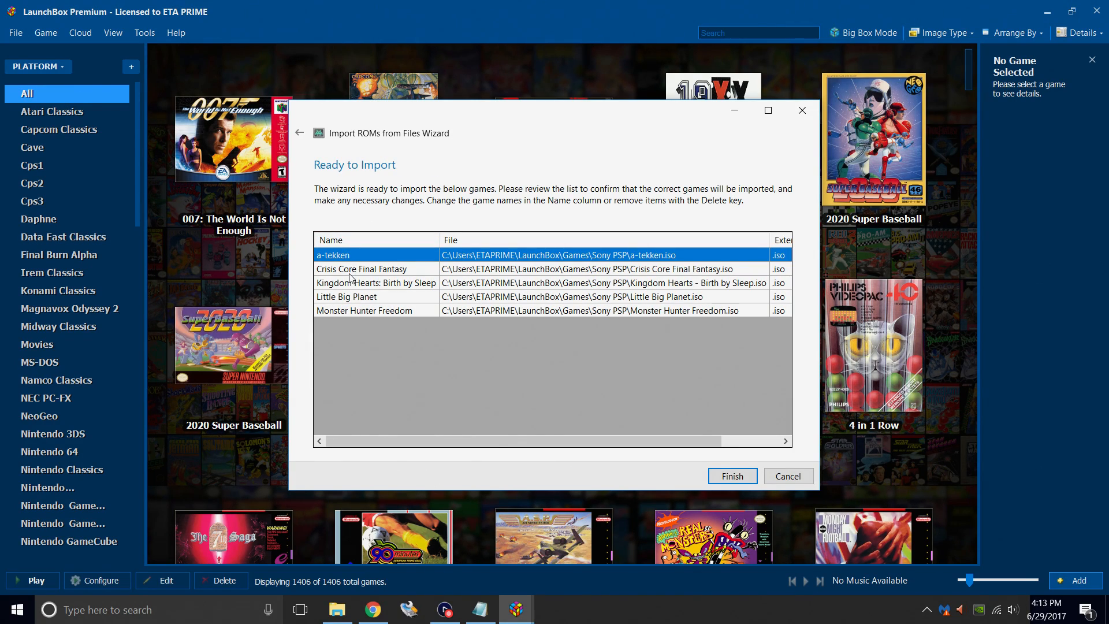
pyautogui.moveTo(590, 257)
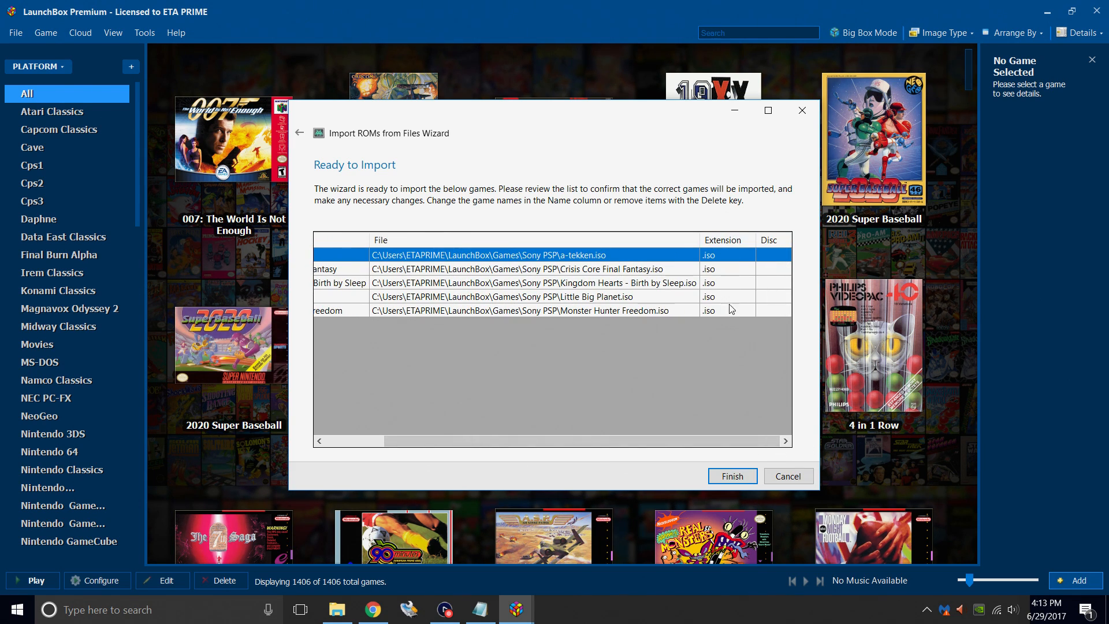
pyautogui.moveTo(730, 479)
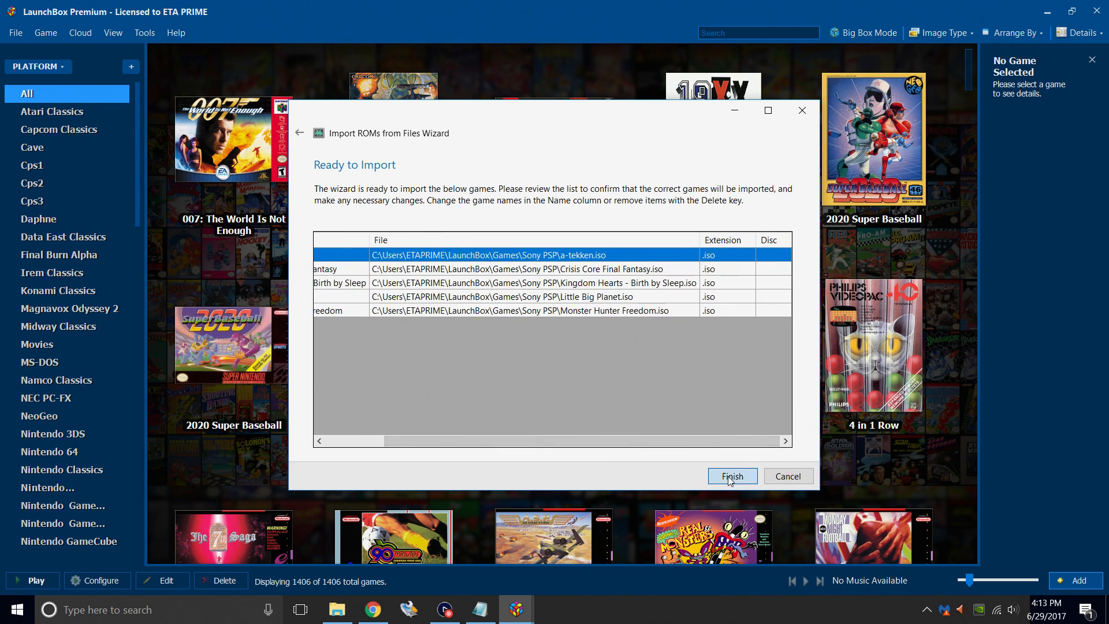
# Finish the wizard to import the five Sony PSP games.
pyautogui.click(733, 475)
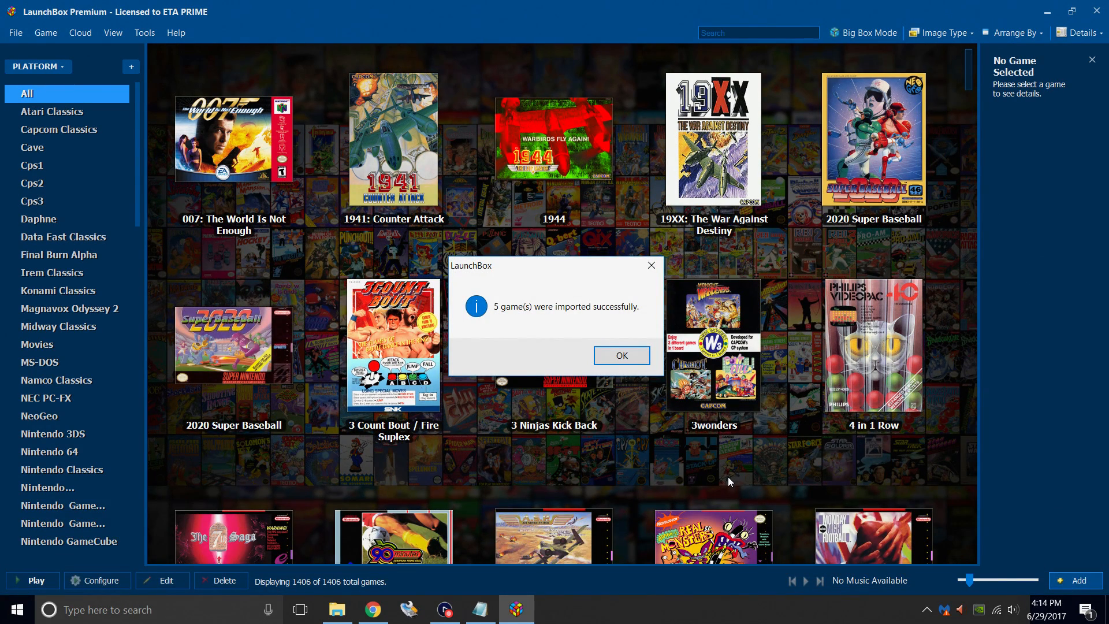
pyautogui.moveTo(623, 357)
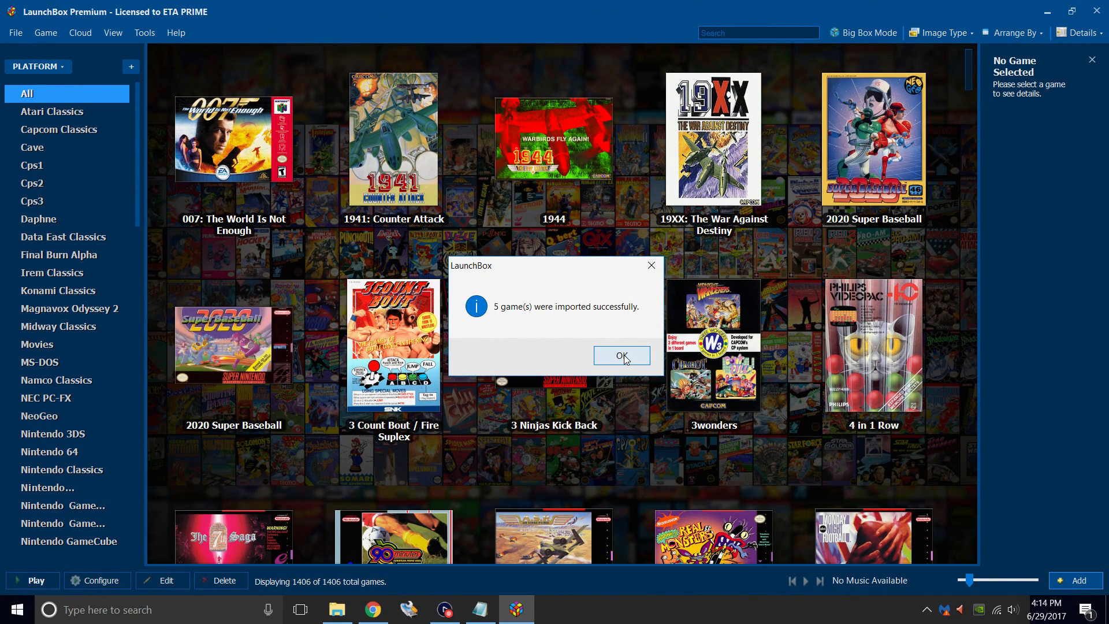
# Dismiss the import success message and filter the library to the Sony PSP platform.
pyautogui.click(621, 356)
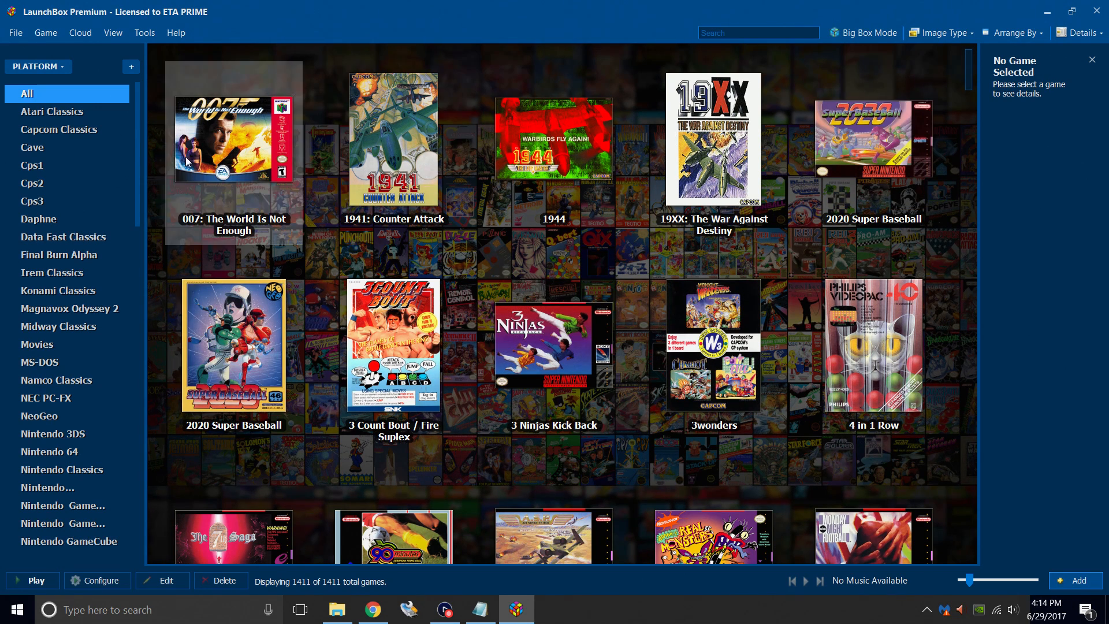
pyautogui.scroll(-3)
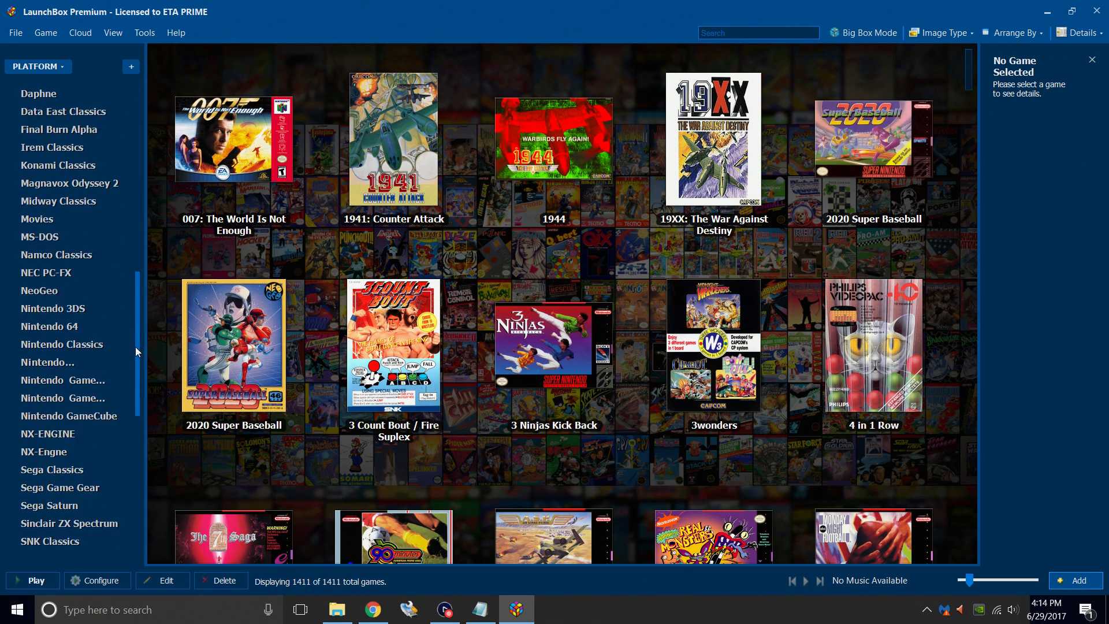
pyautogui.scroll(-3)
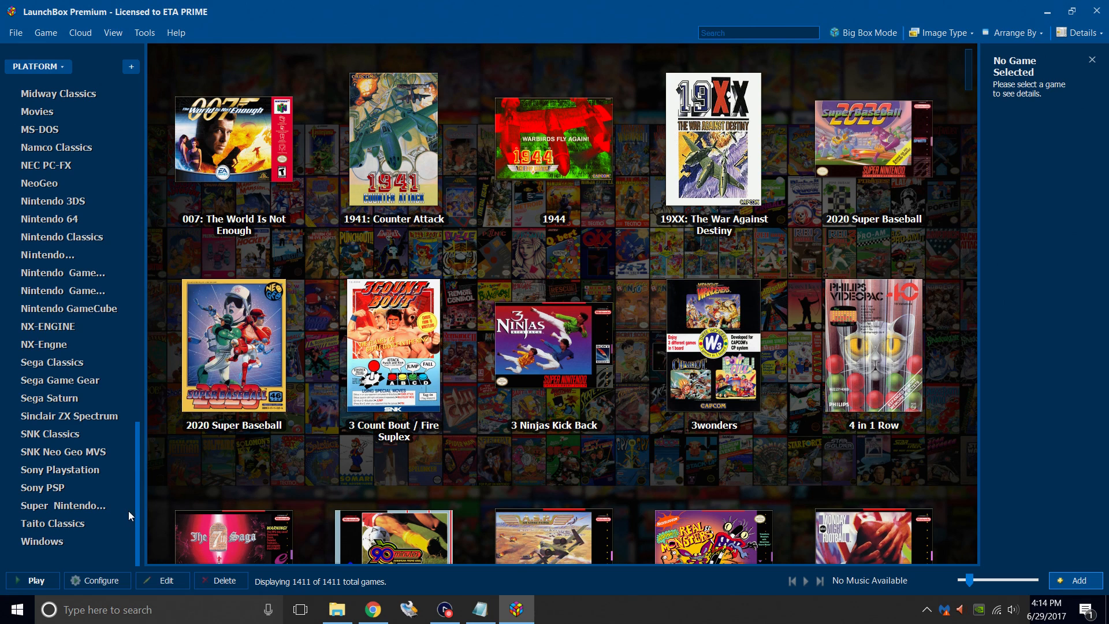
pyautogui.click(41, 488)
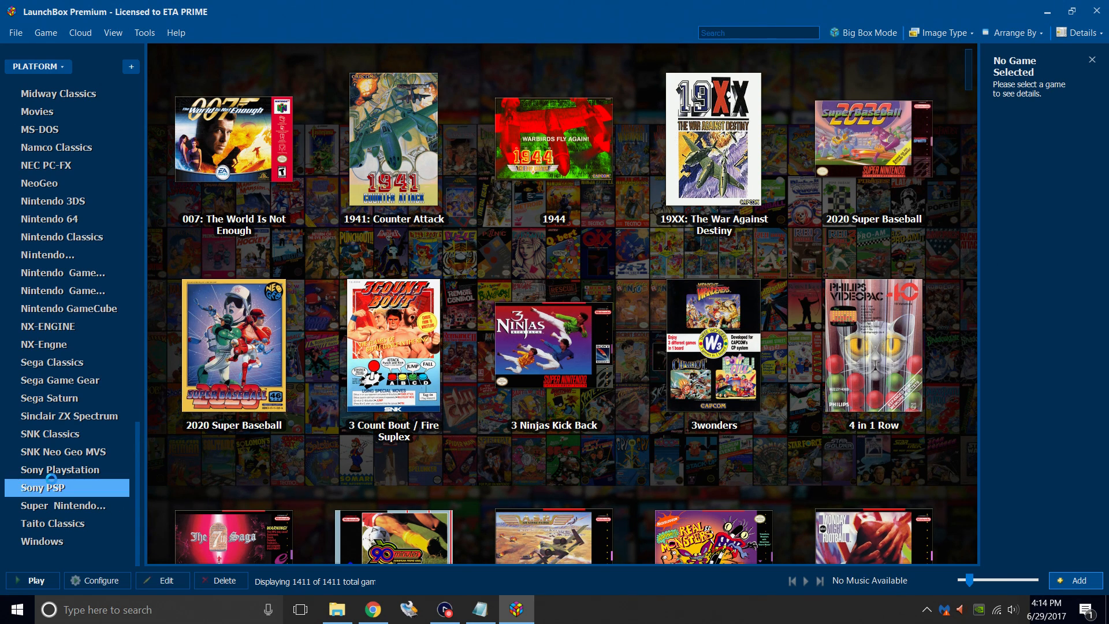
pyautogui.click(42, 487)
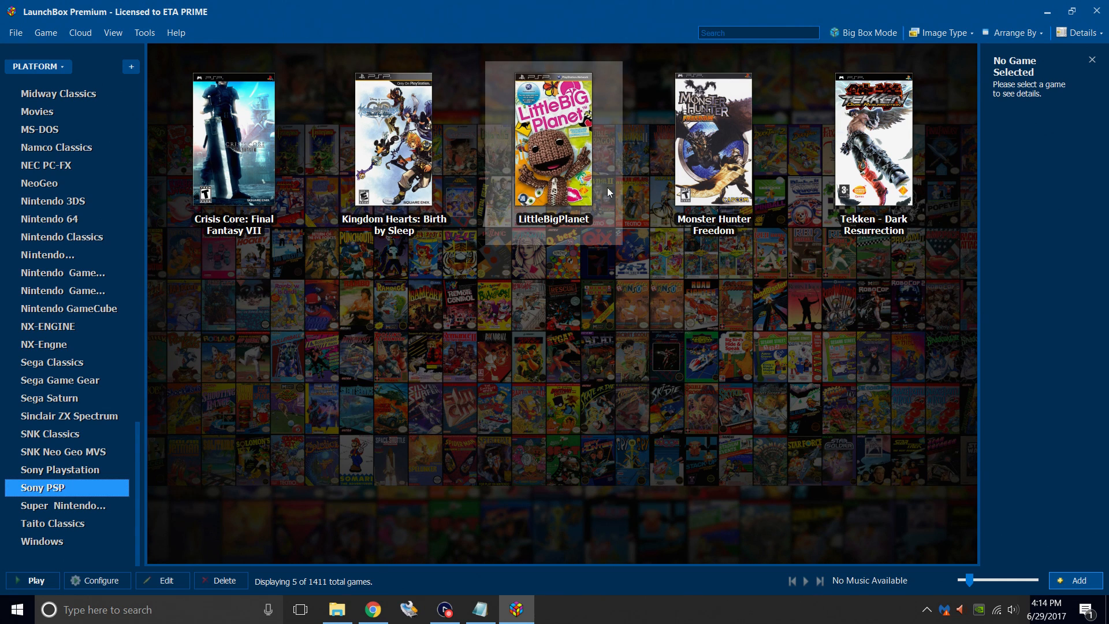
pyautogui.moveTo(532, 150)
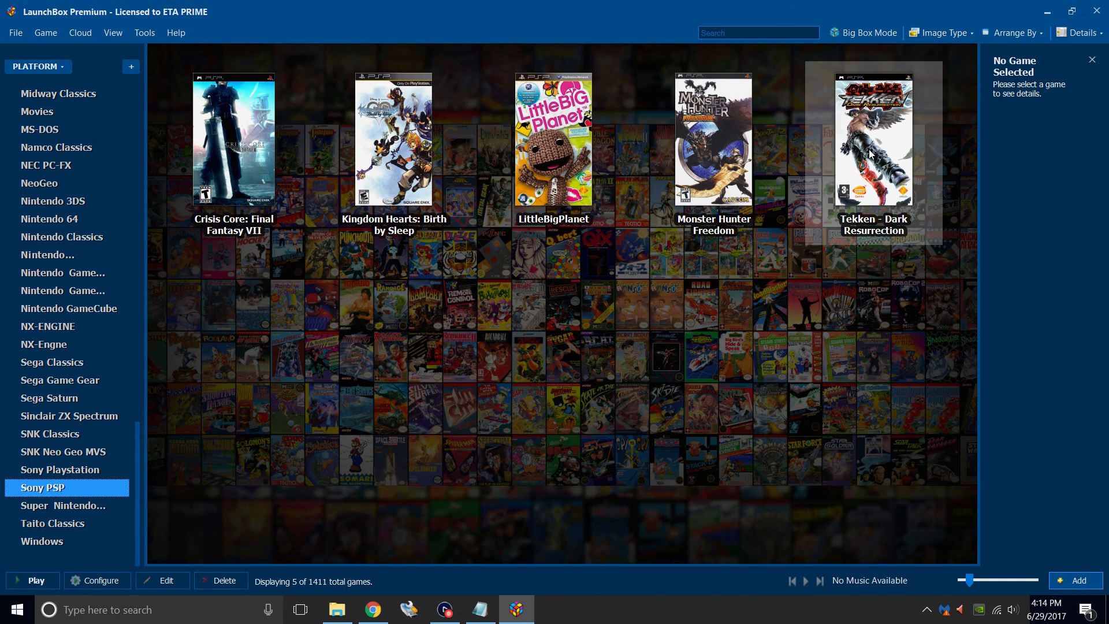
# Switch the games' Image Type to 3D Boxes and then to Carts for UMD disc artwork.
pyautogui.click(945, 33)
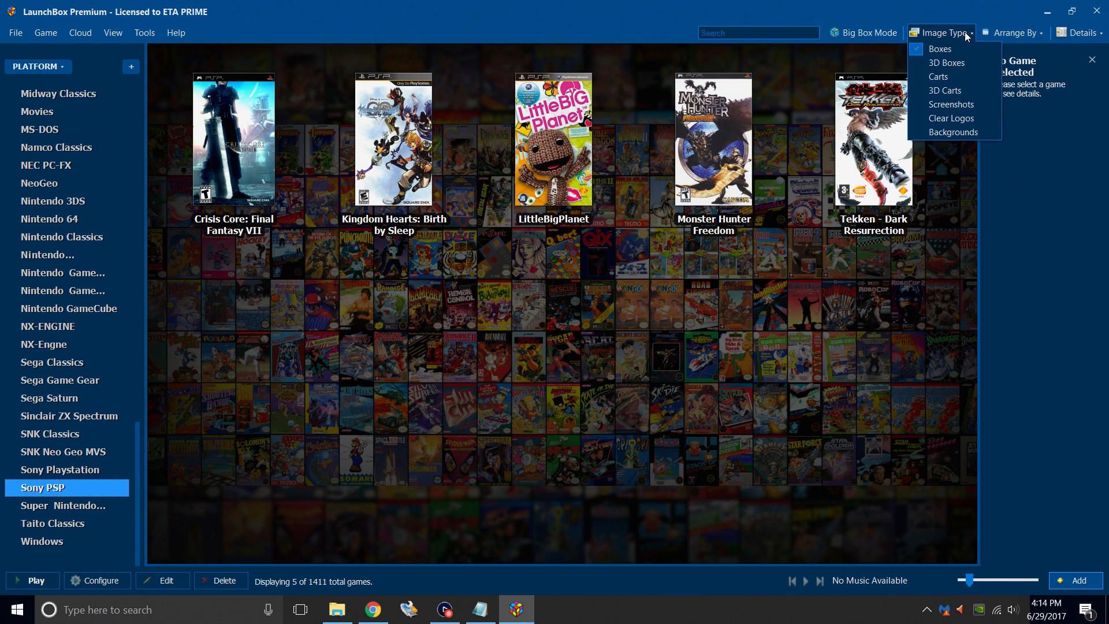
pyautogui.click(946, 62)
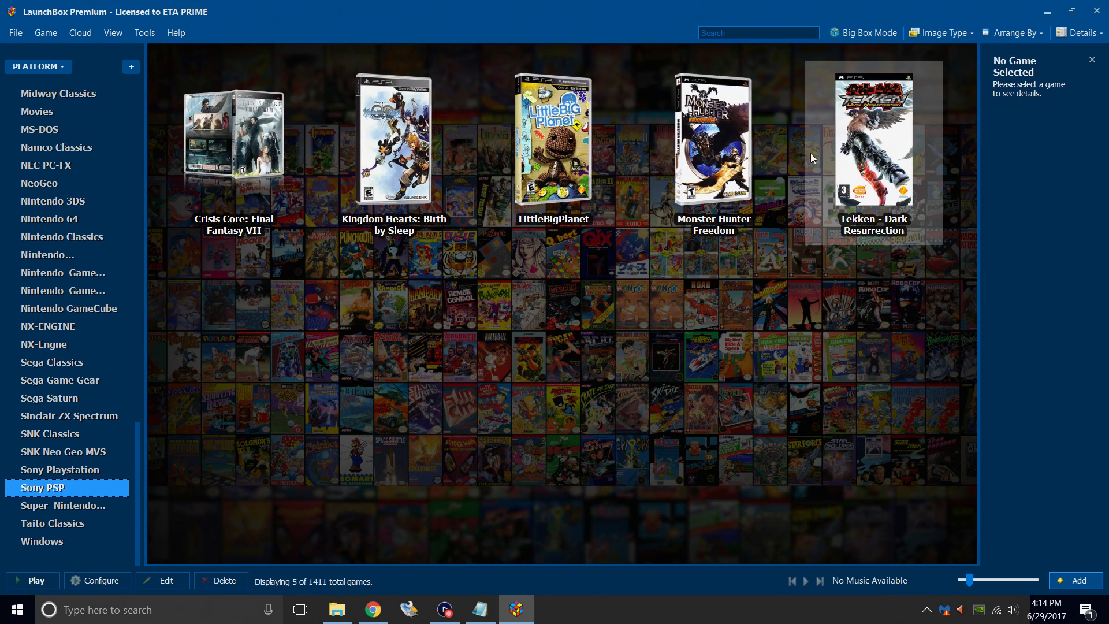
pyautogui.click(943, 32)
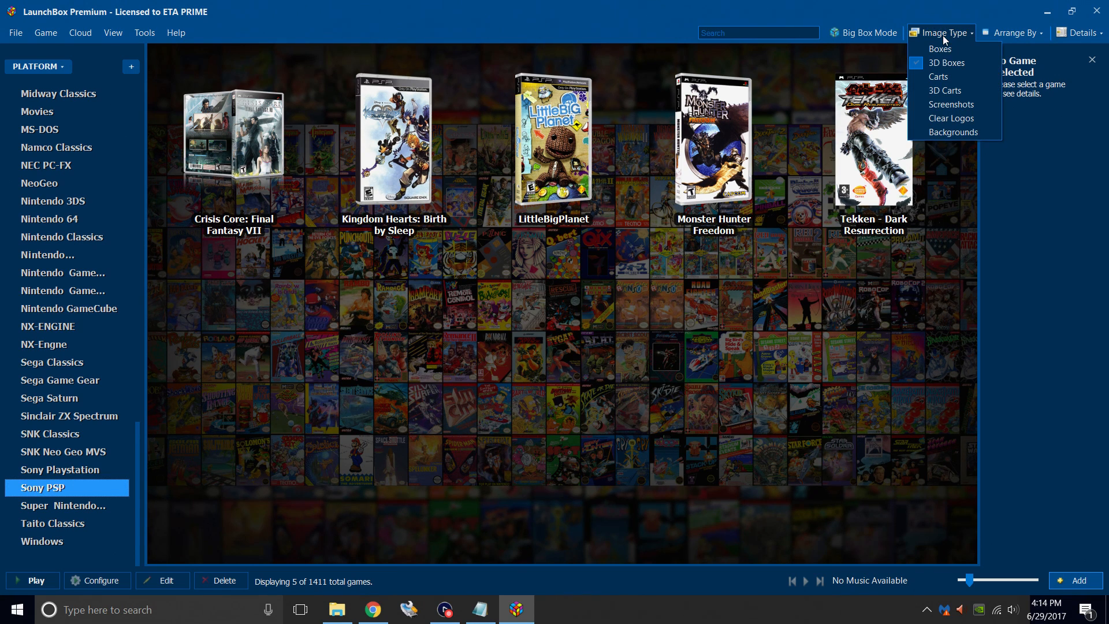
pyautogui.click(938, 77)
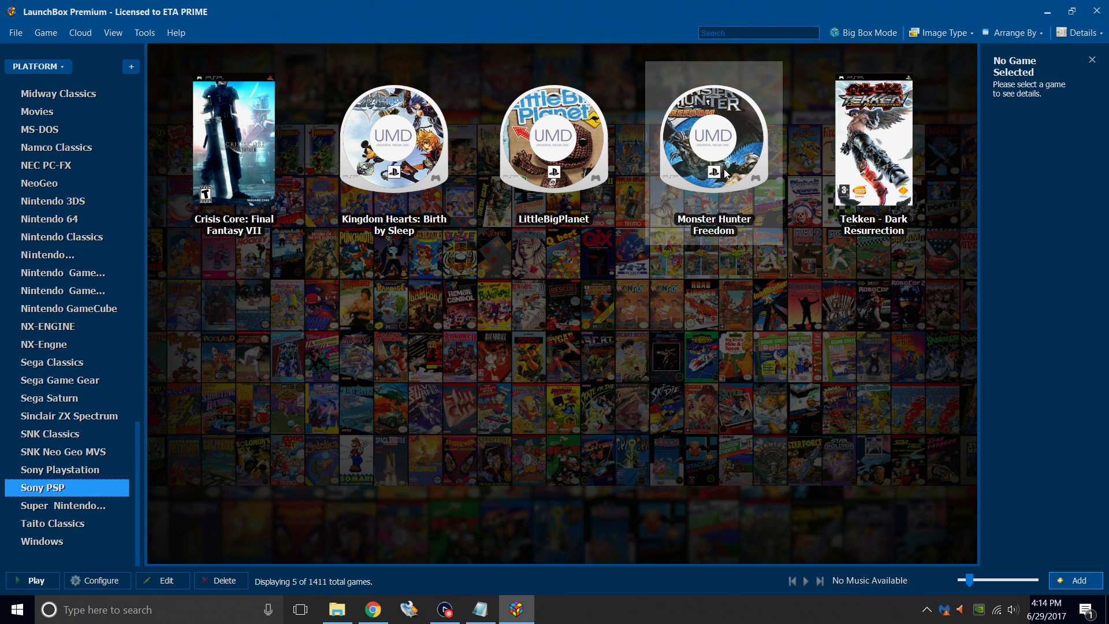
pyautogui.moveTo(520, 256)
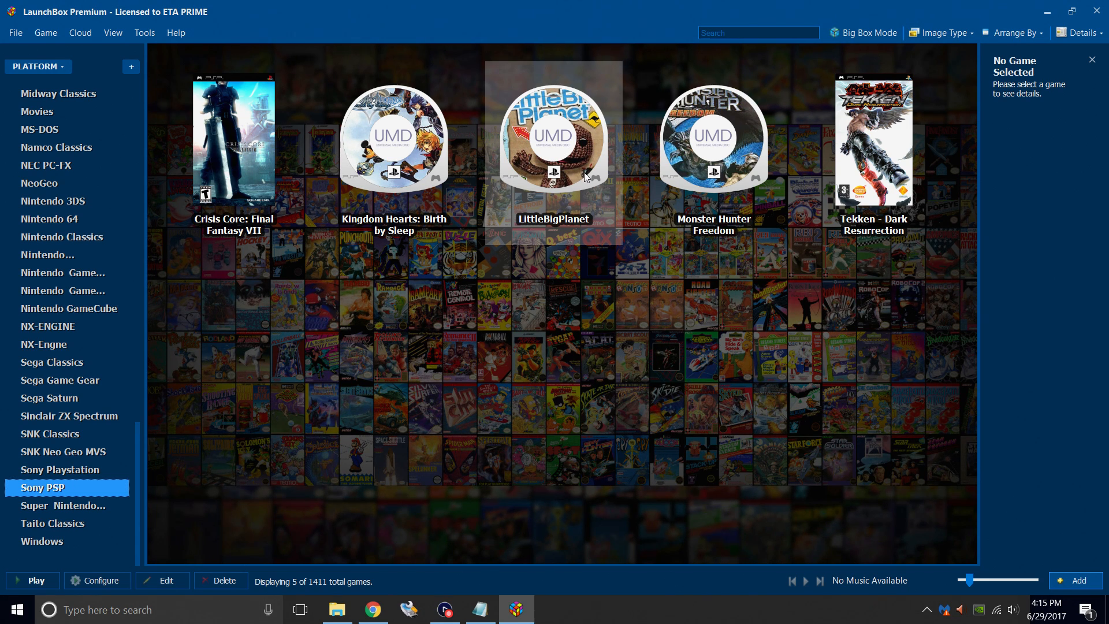
# Launch LittleBigPlanet from the PSP games so it runs in the PPSSPP core.
pyautogui.click(553, 138)
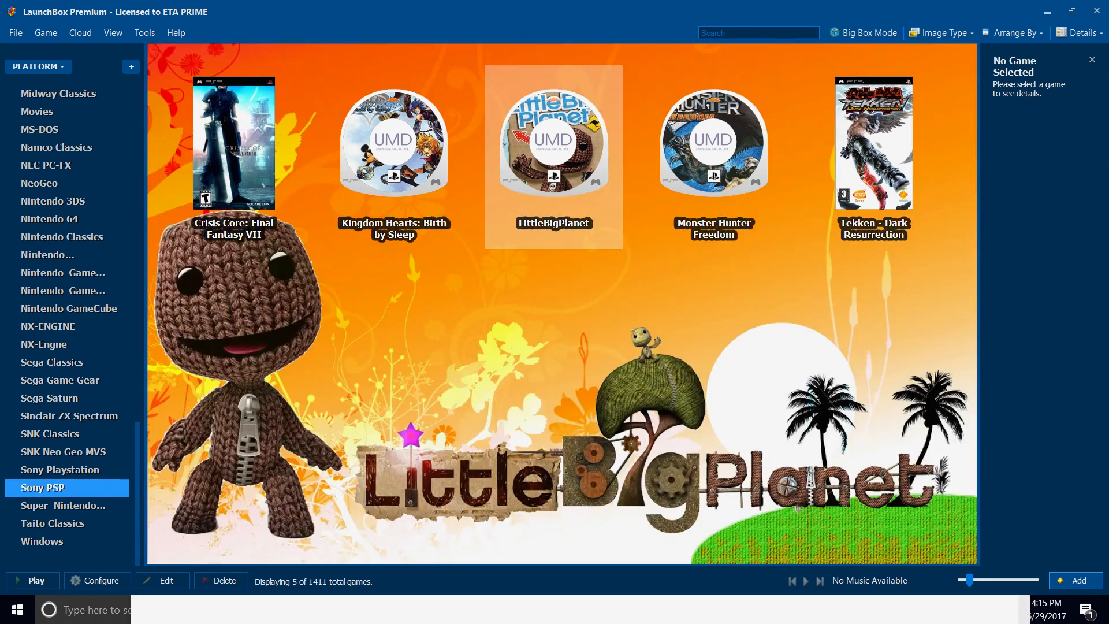
pyautogui.doubleClick(554, 141)
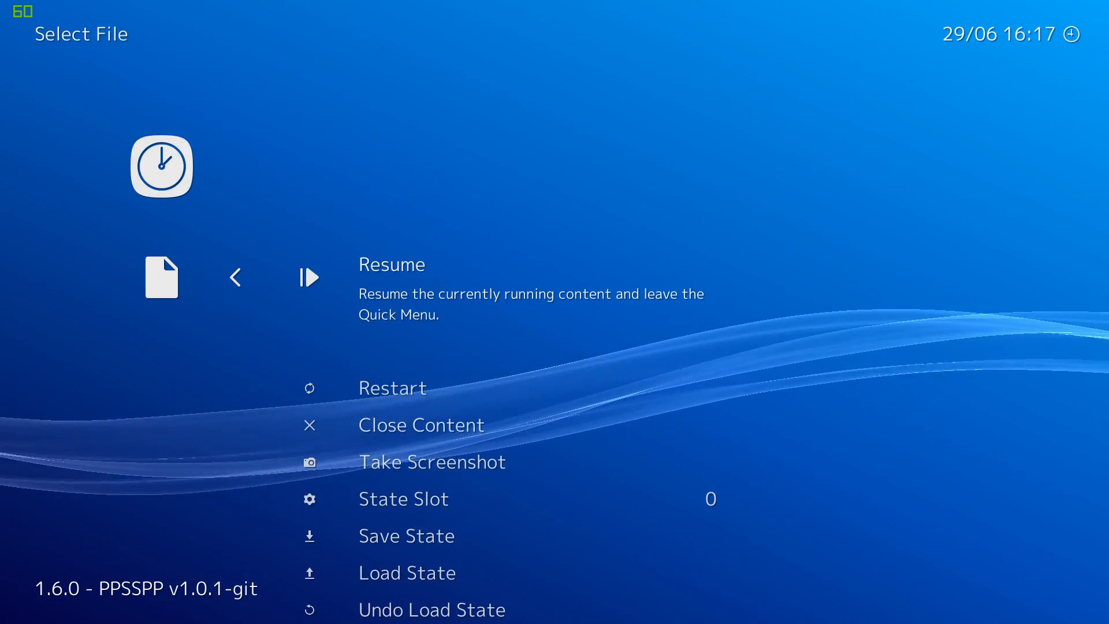
# Locate the Internal Resolution setting (1440x816) in the PPSSPP core options.
pyautogui.scroll(-3)
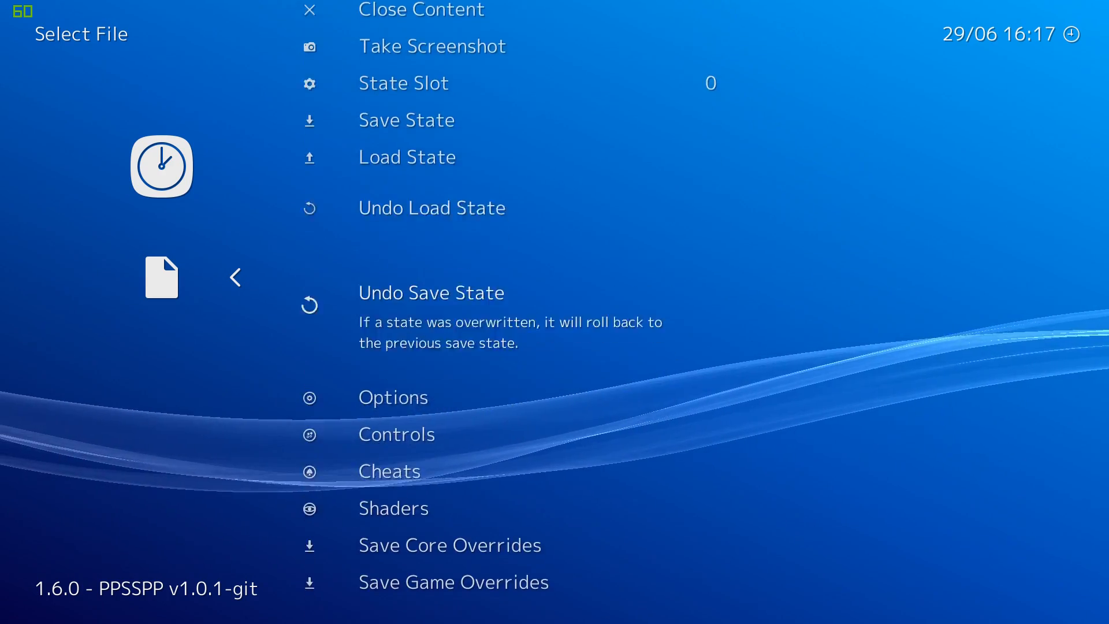
pyautogui.click(393, 397)
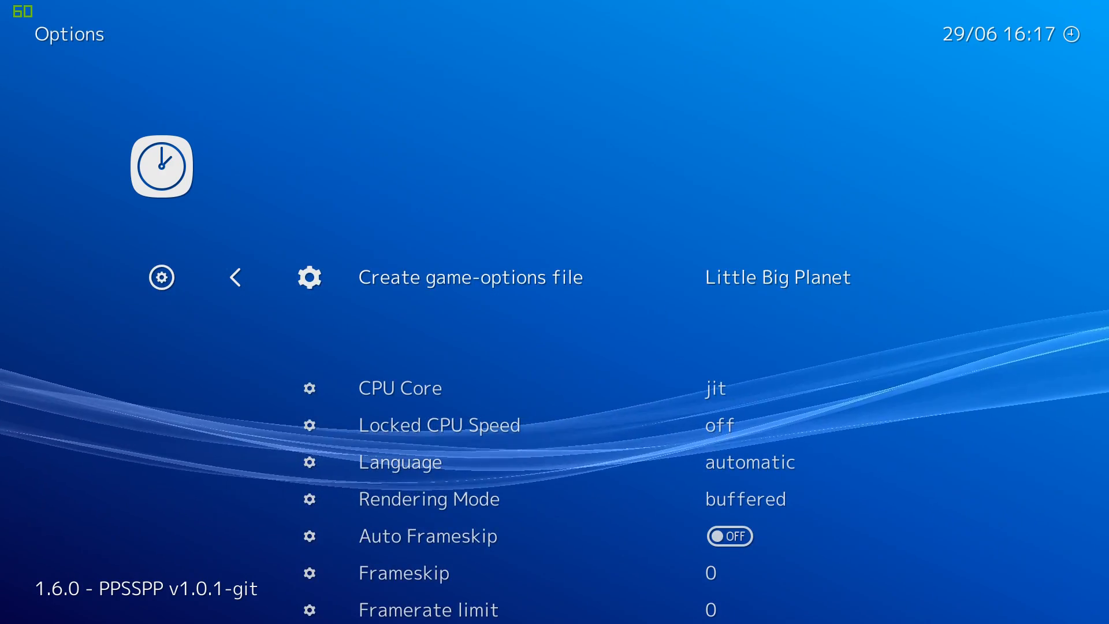
pyautogui.scroll(-3)
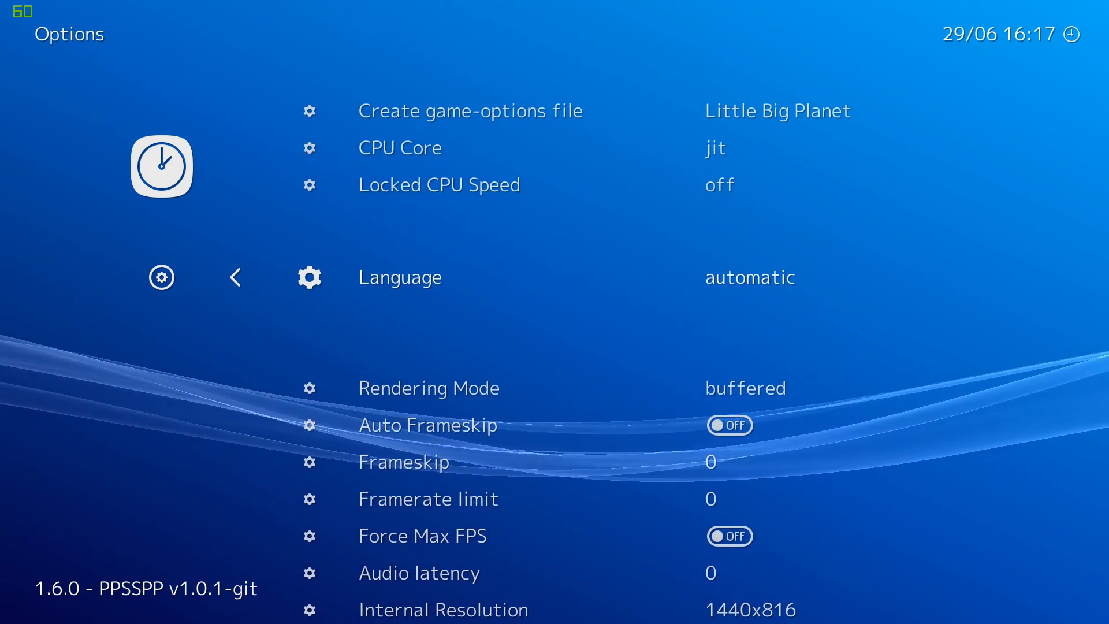
pyautogui.scroll(-3)
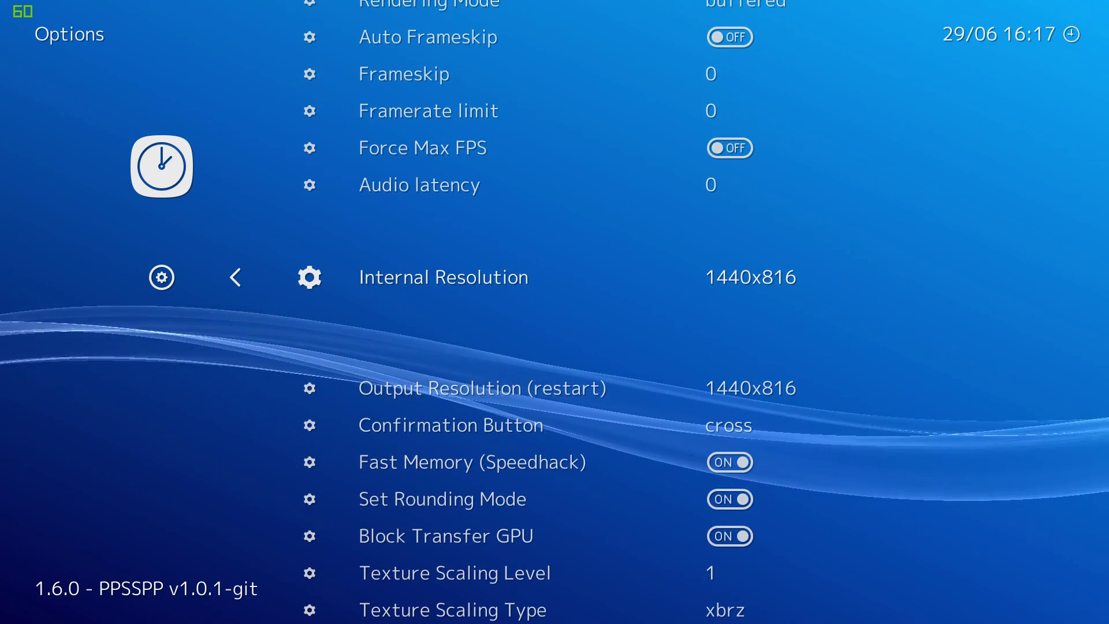
pyautogui.scroll(-3)
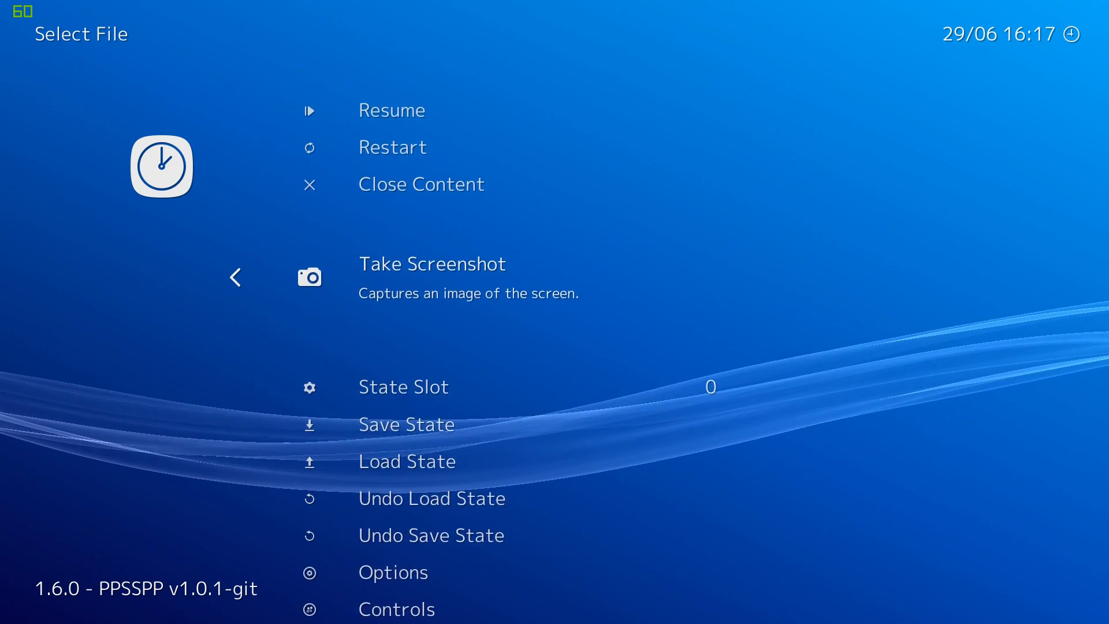
pyautogui.click(390, 110)
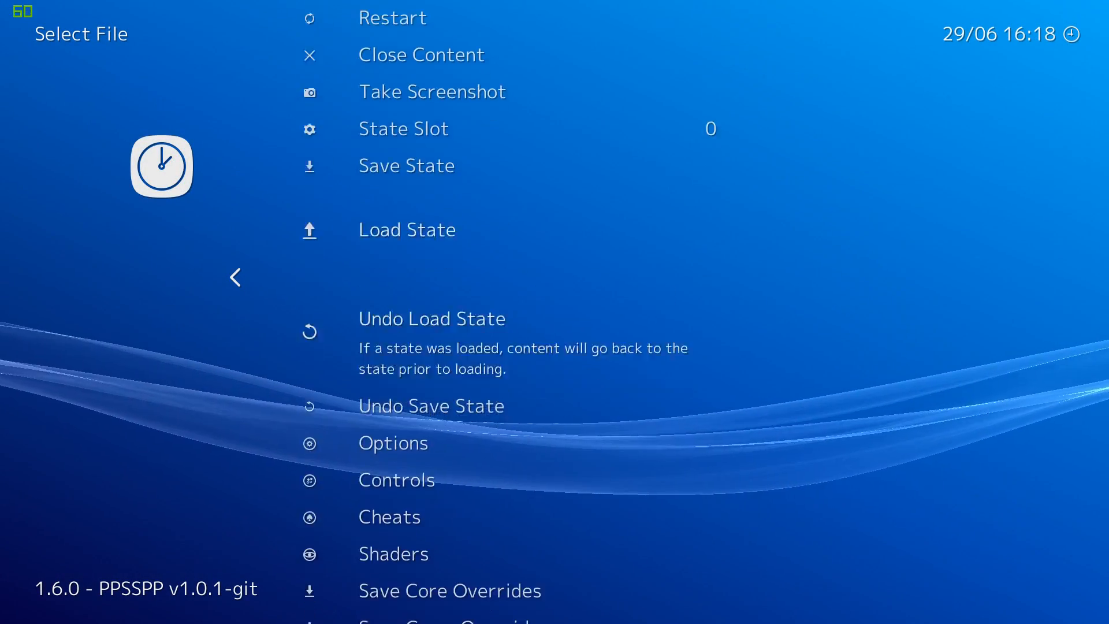
# Confirm Internal Resolution reads 2400x1360 in core options, then resume LittleBigPlanet.
pyautogui.click(393, 444)
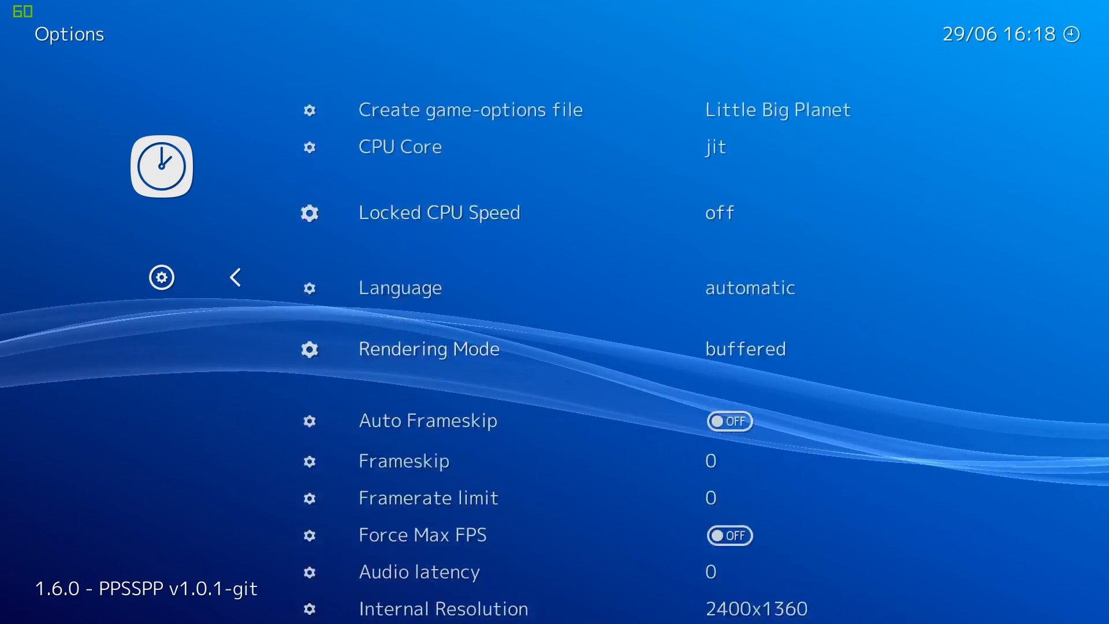
pyautogui.click(235, 278)
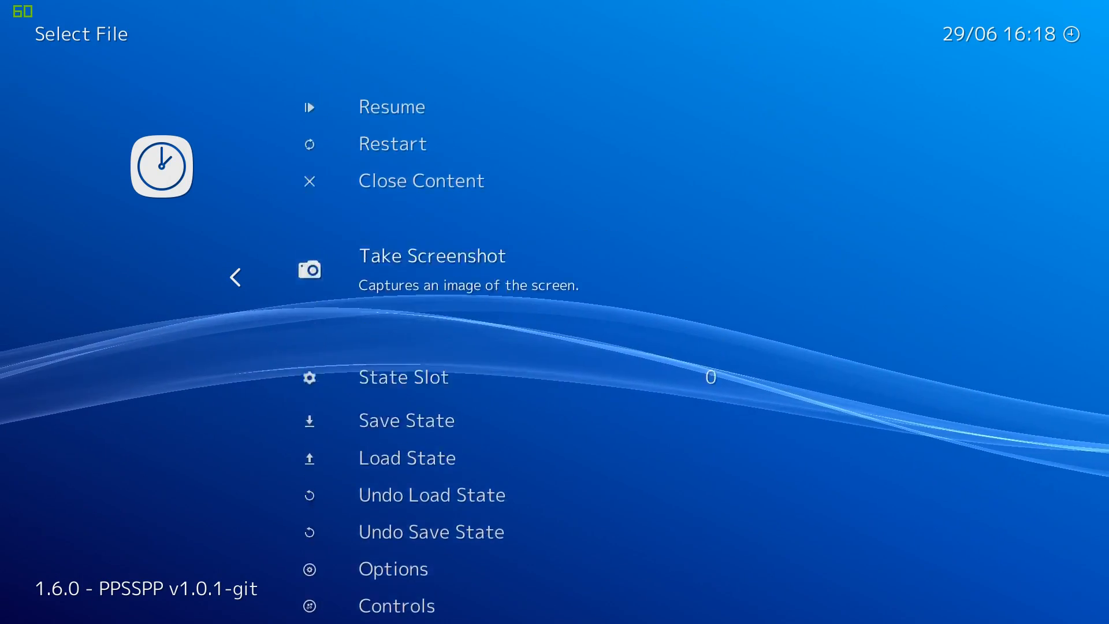
pyautogui.click(391, 107)
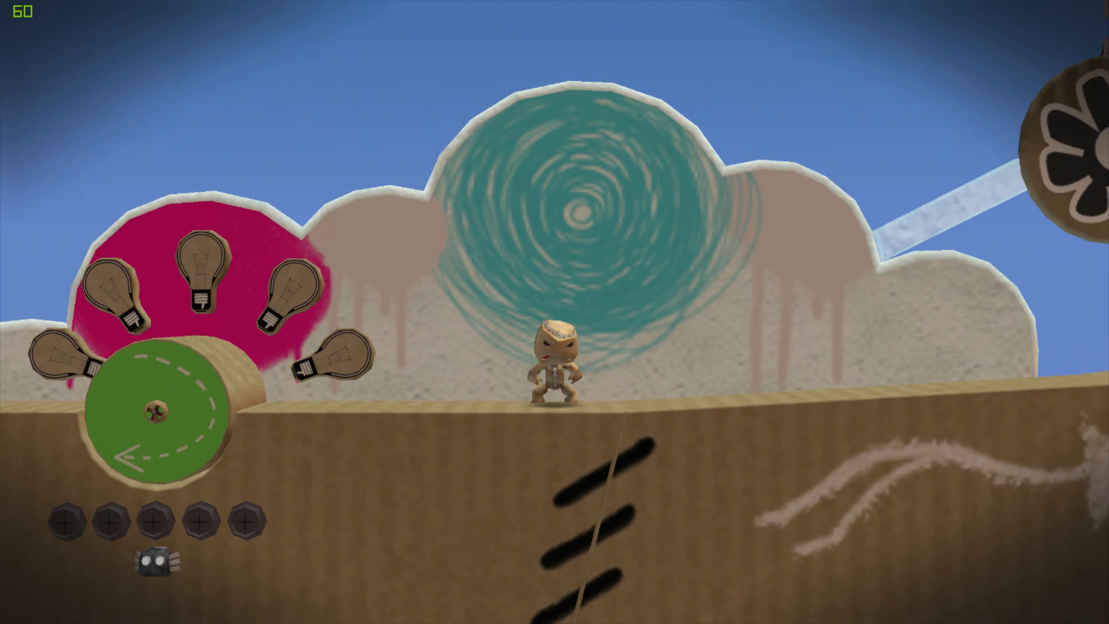